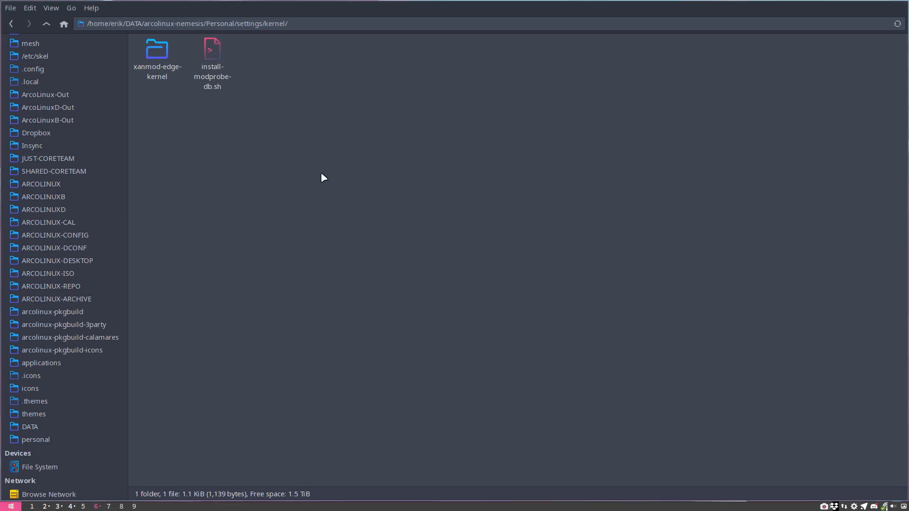
mouse_move(236, 132)
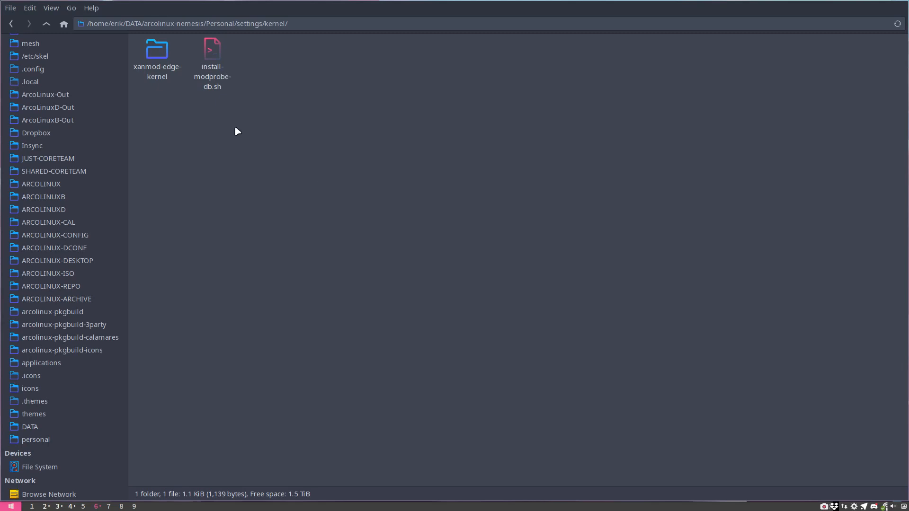
Review install-modprobe-db.sh in the kernel folder, highlighting its modprobed-db store and systemctl enable lines
left_click(46, 23)
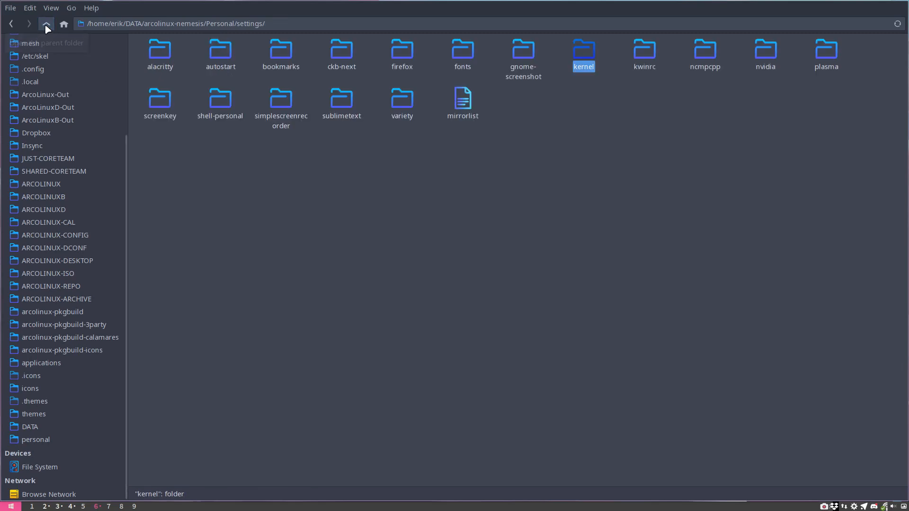
mouse_move(420, 215)
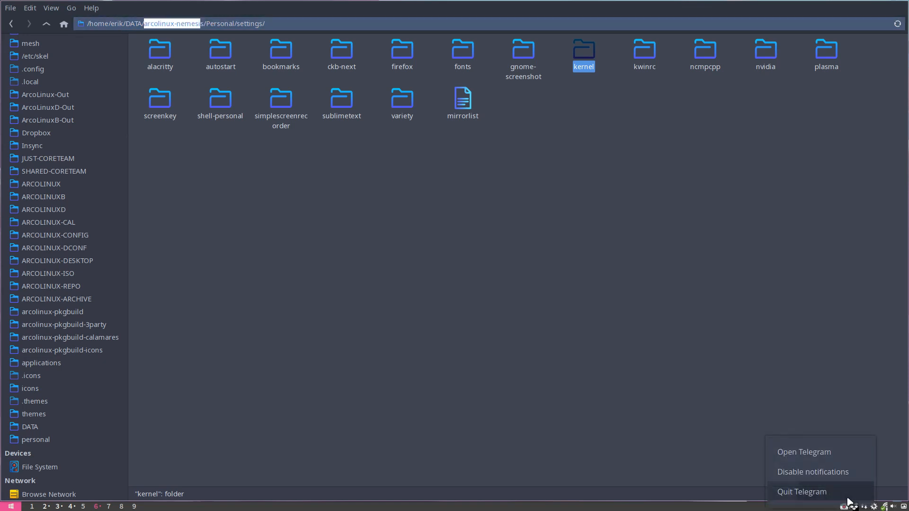
double_click(583, 49)
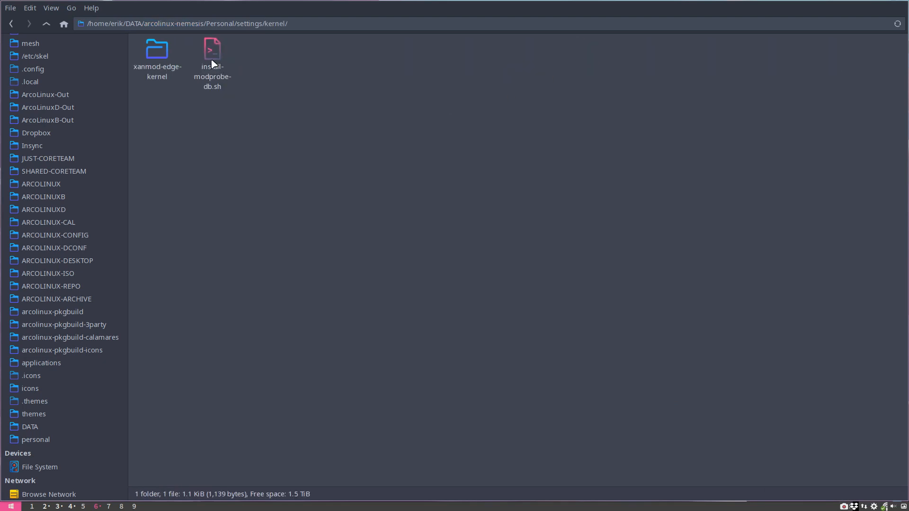
double_click(212, 55)
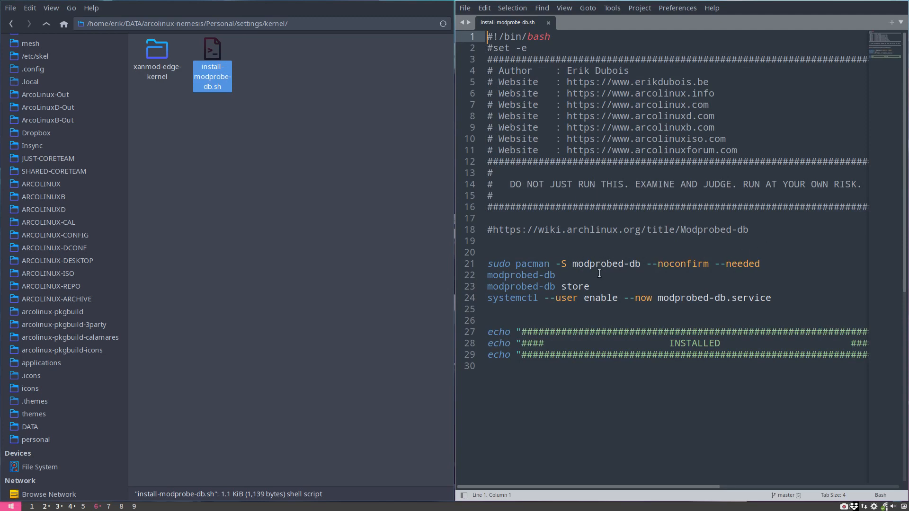
double_click(520, 274)
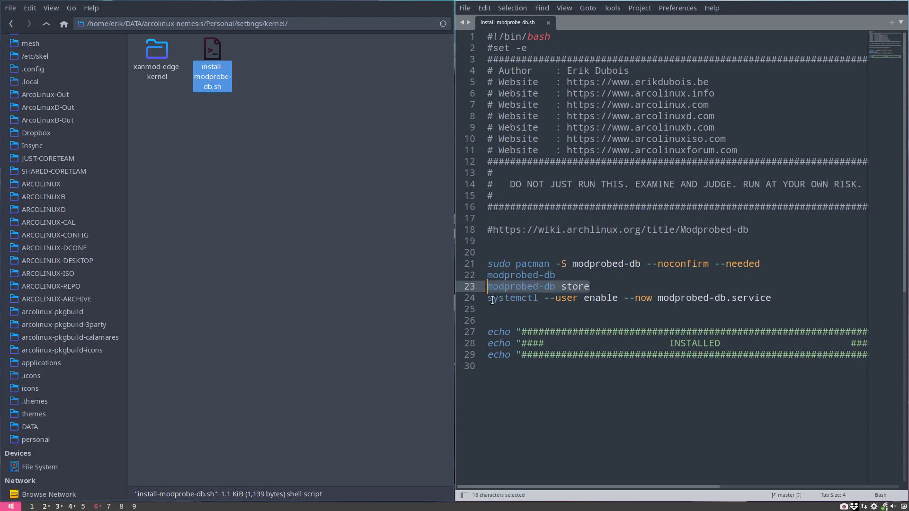
left_click_drag(488, 286, 773, 297)
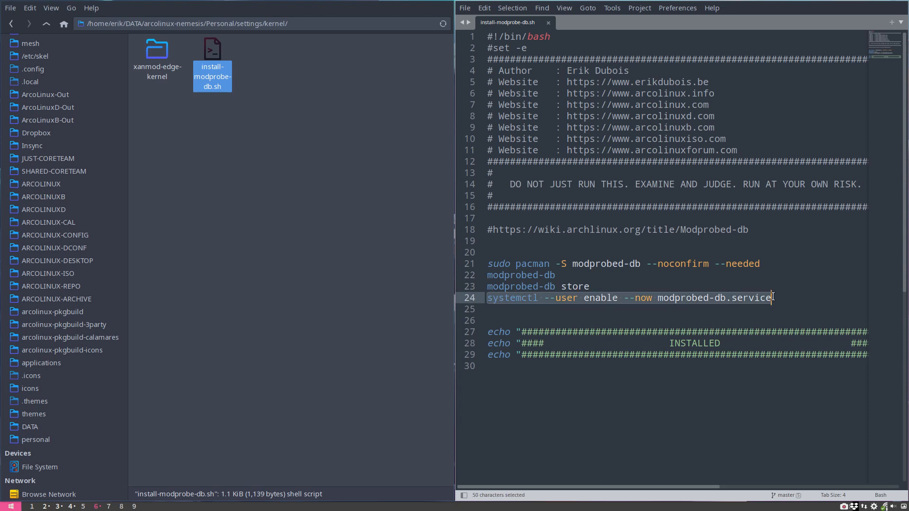
mouse_move(776, 297)
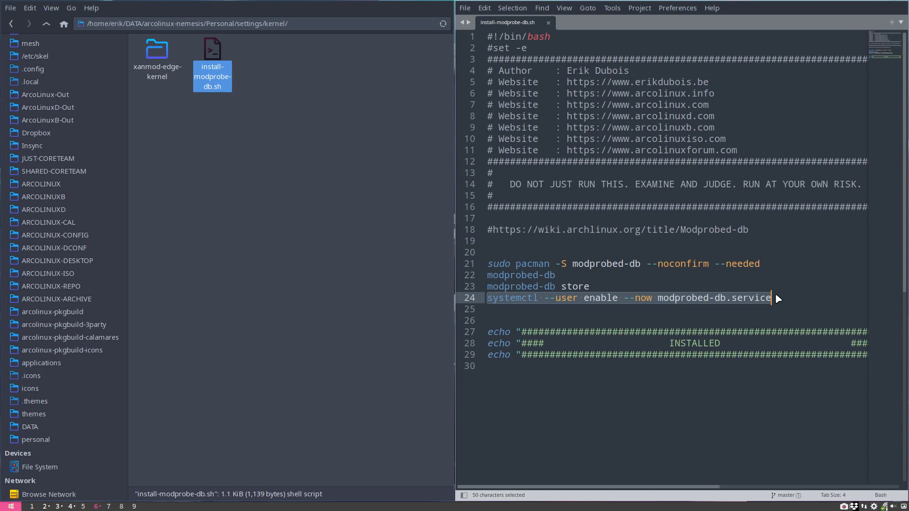
mouse_move(768, 301)
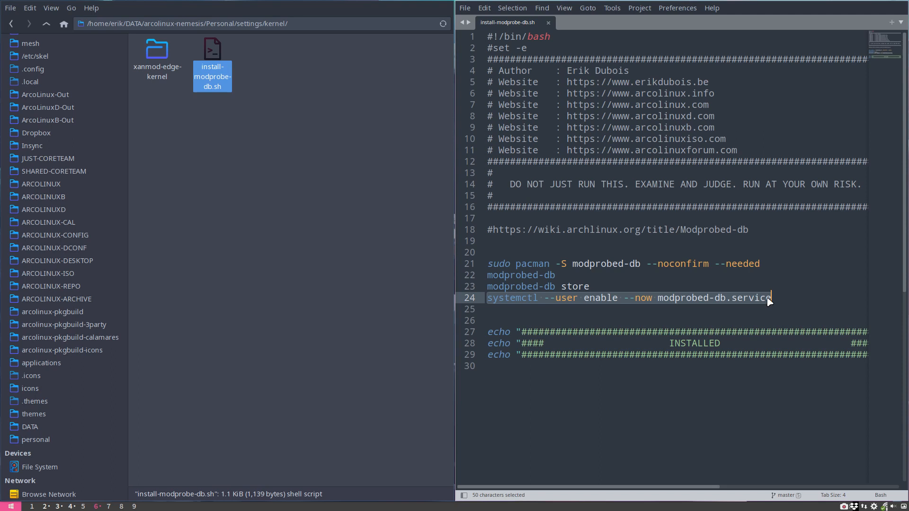
mouse_move(755, 304)
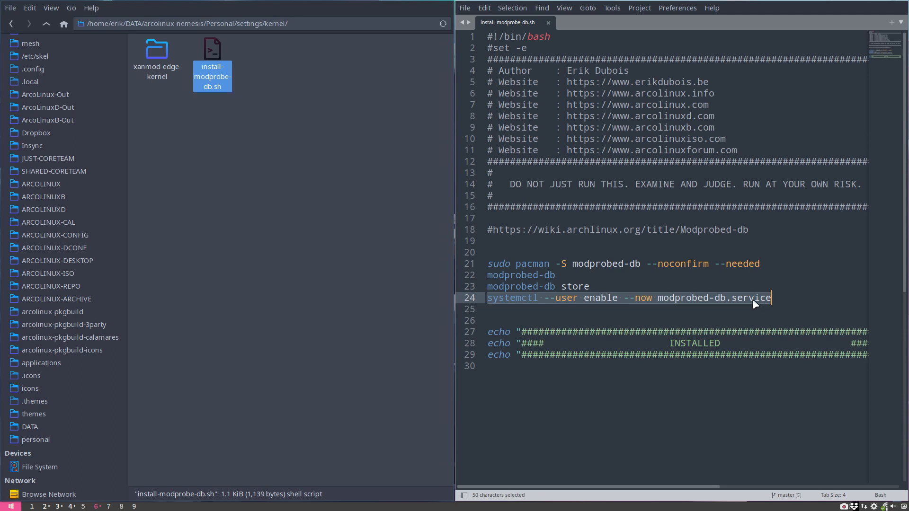
mouse_move(754, 314)
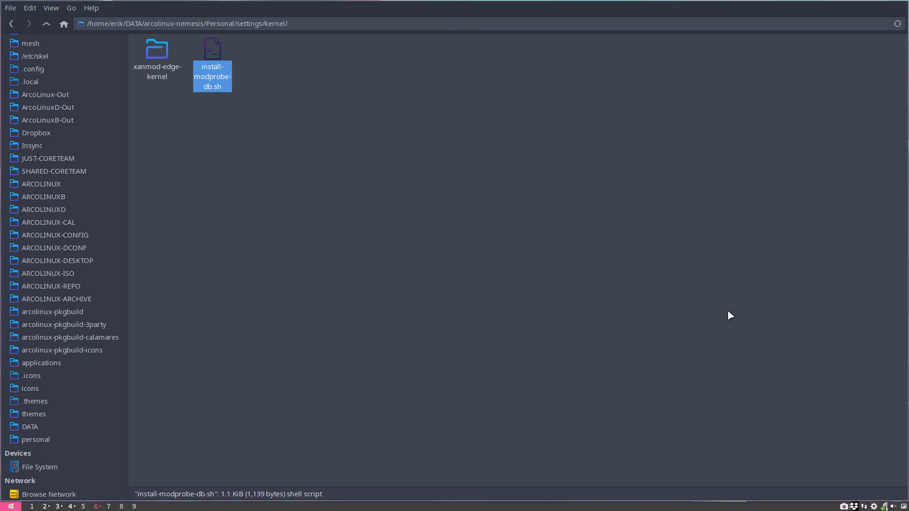
Enter xanmod-edge-kernel and bring create-linux-xanmod-edge.sh up in Sublime Text, pointing out its wget line
double_click(157, 48)
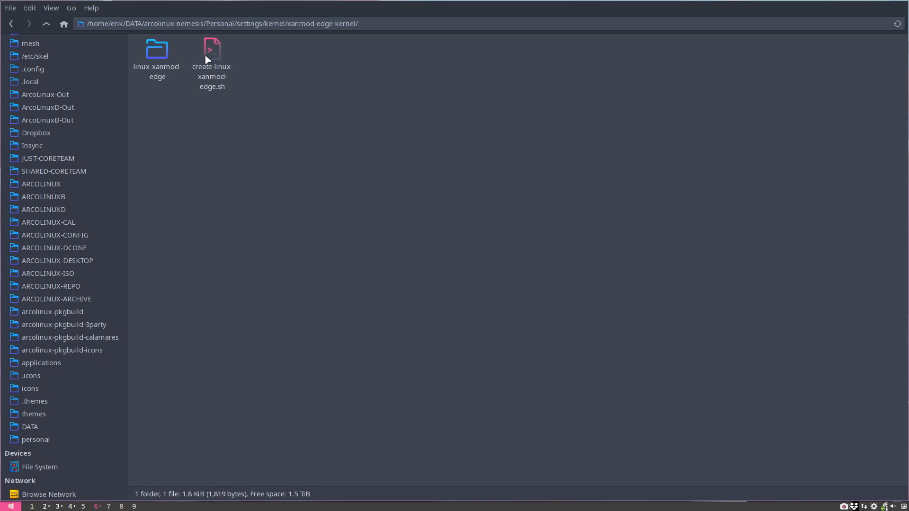
left_click(47, 23)
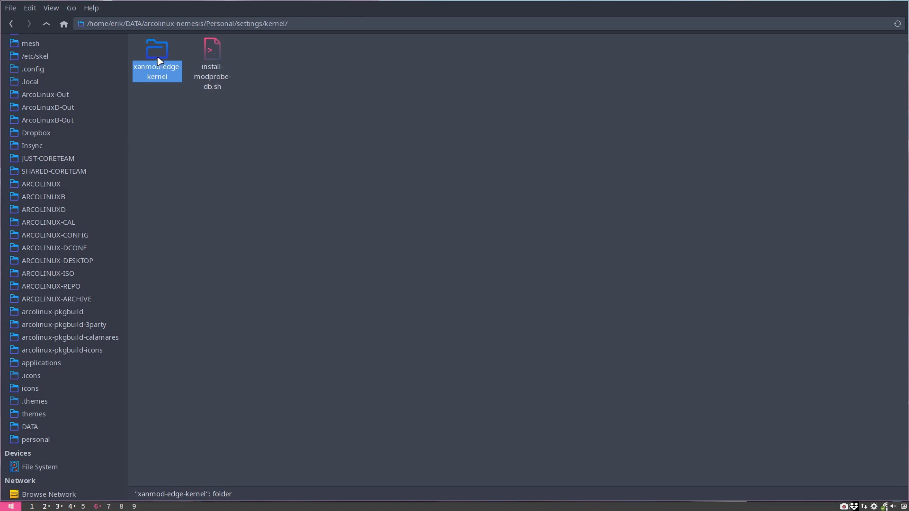
double_click(157, 52)
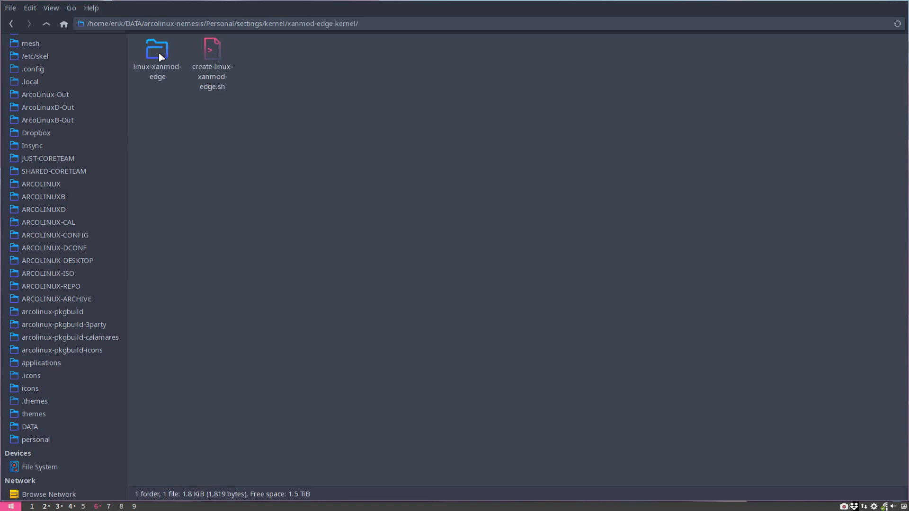
double_click(212, 52)
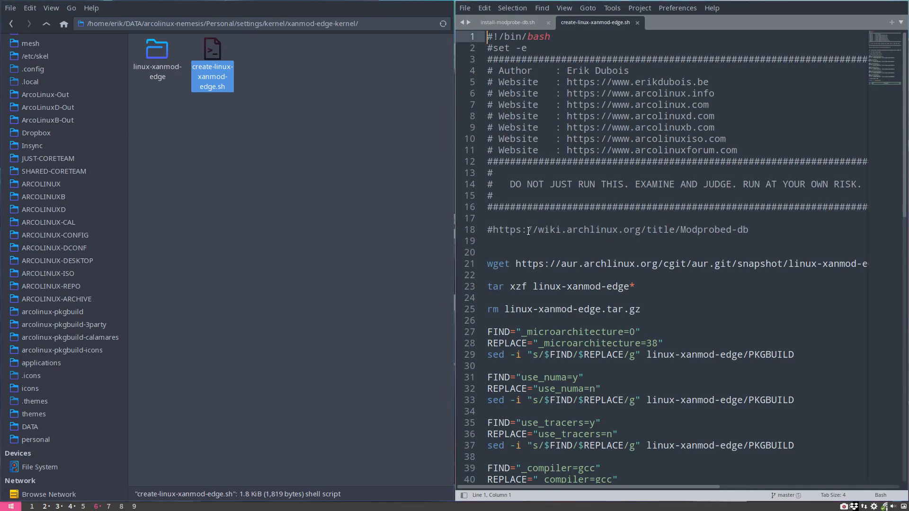
left_click_drag(527, 230, 748, 229)
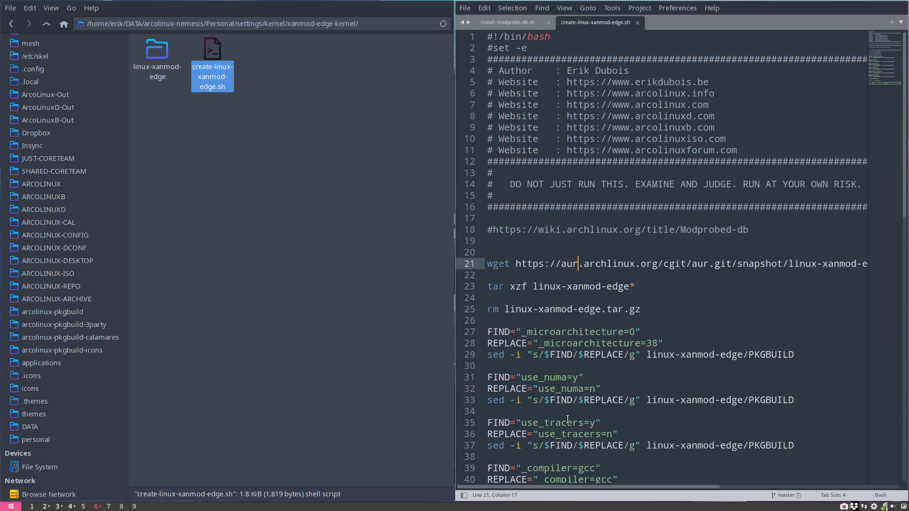
Run time ./create-linux-xanmod-edge.sh from a terminal in this folder and view the new linux-xanmod-edge folder
right_click(181, 177)
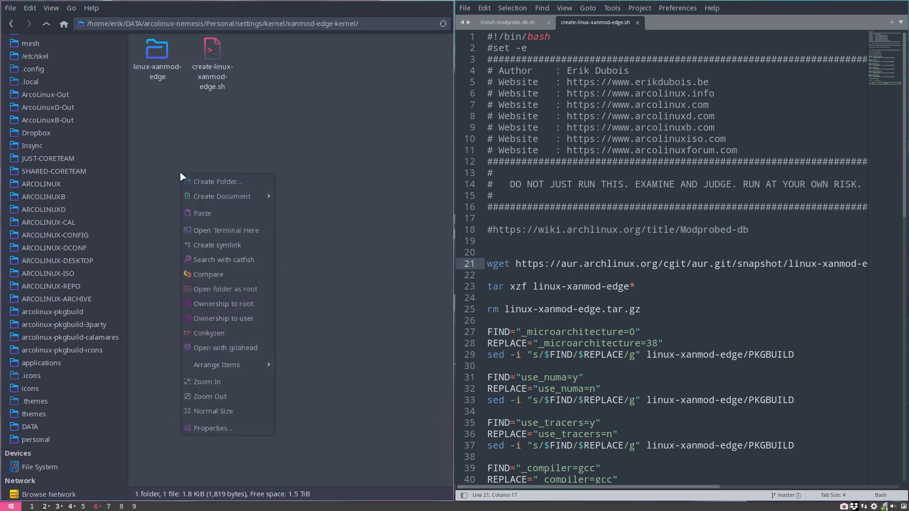
mouse_move(226, 230)
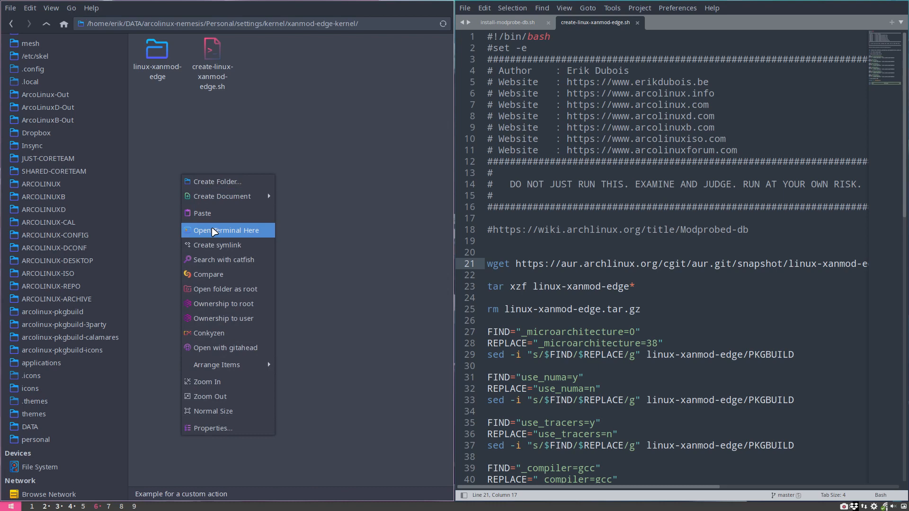
left_click(225, 230)
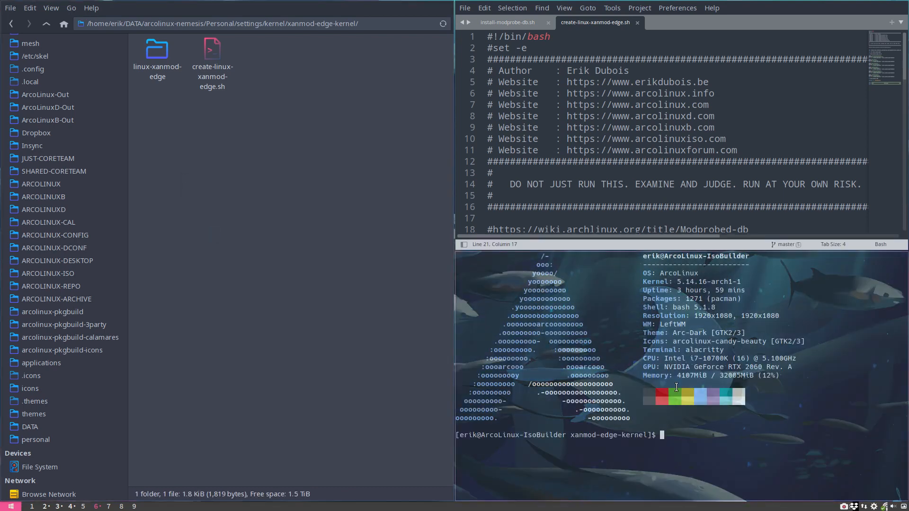
type("time")
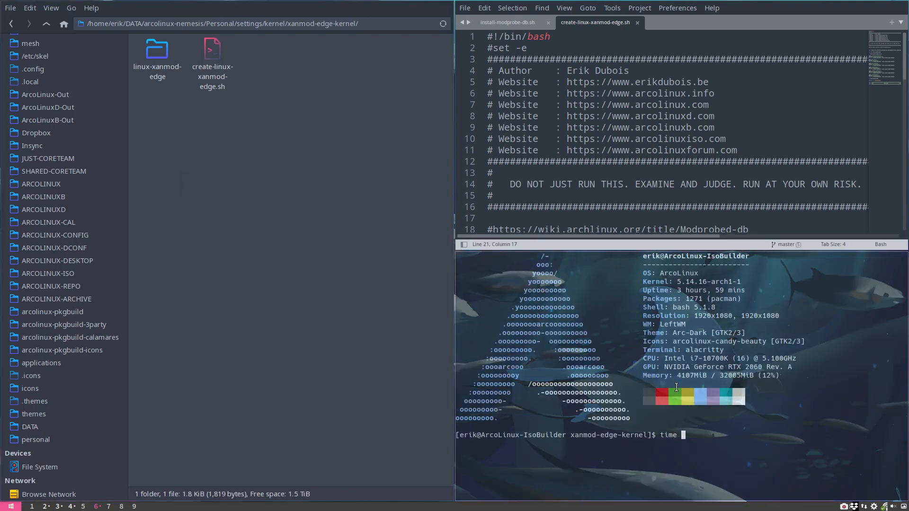
type("create-linux-xanmod-edge.sh")
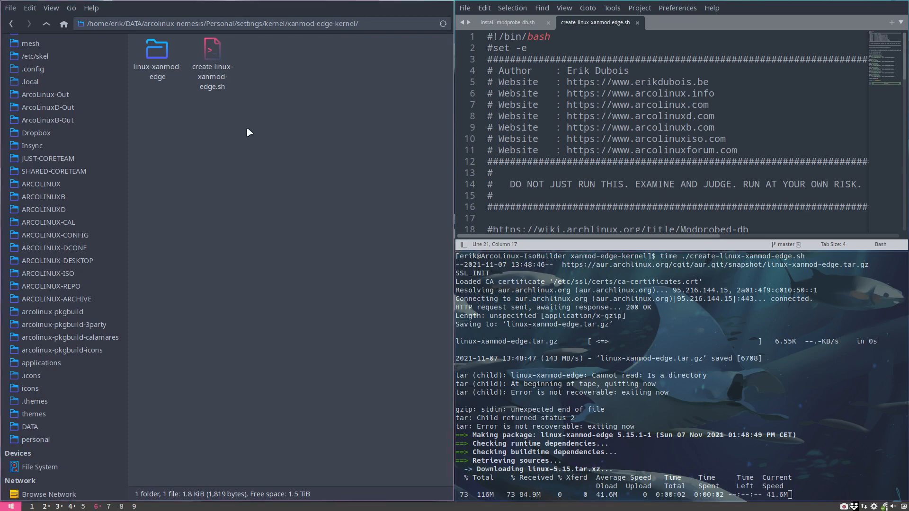
double_click(157, 49)
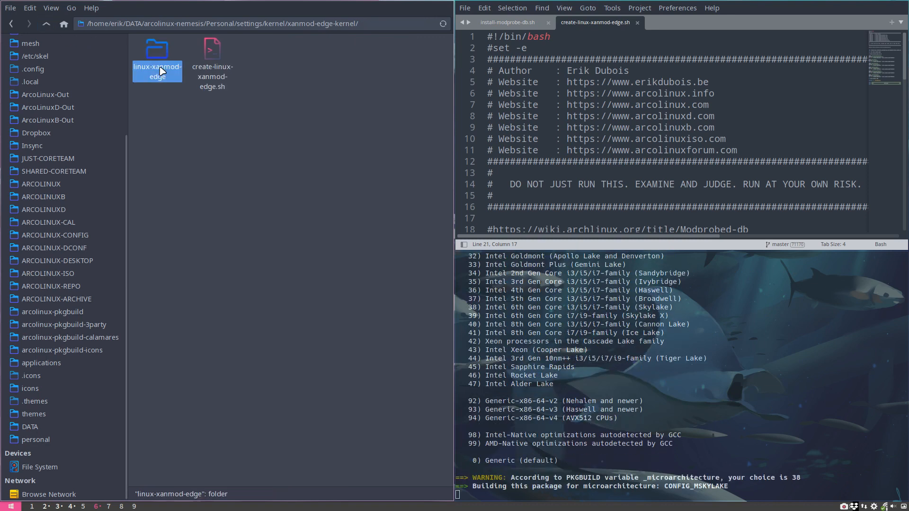
double_click(156, 52)
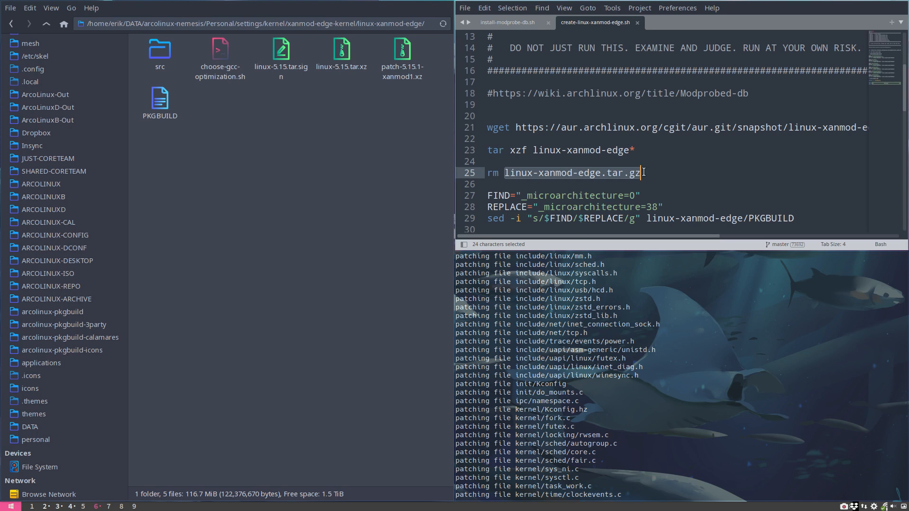
Read through the downloaded PKGBUILD's settings, then return to the create-linux-xanmod-edge.sh build script
scroll("down", 3)
type("fix-key")
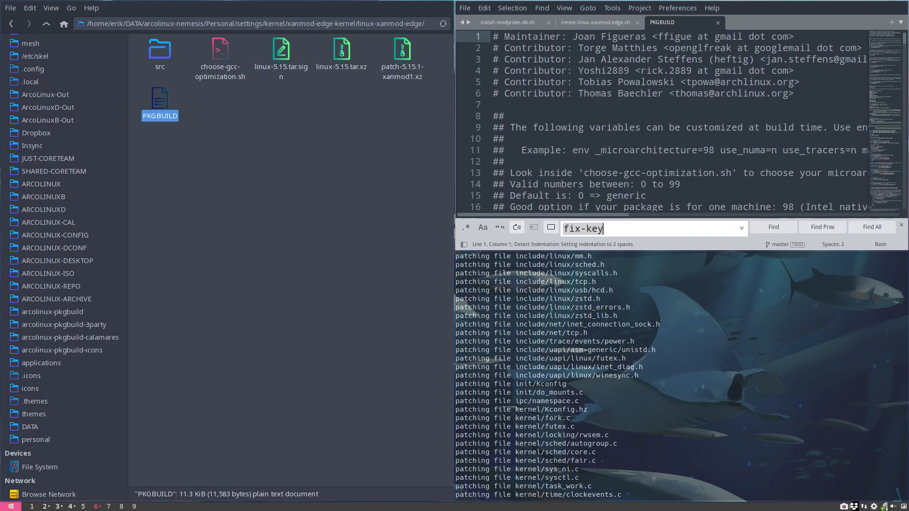
mouse_move(821, 226)
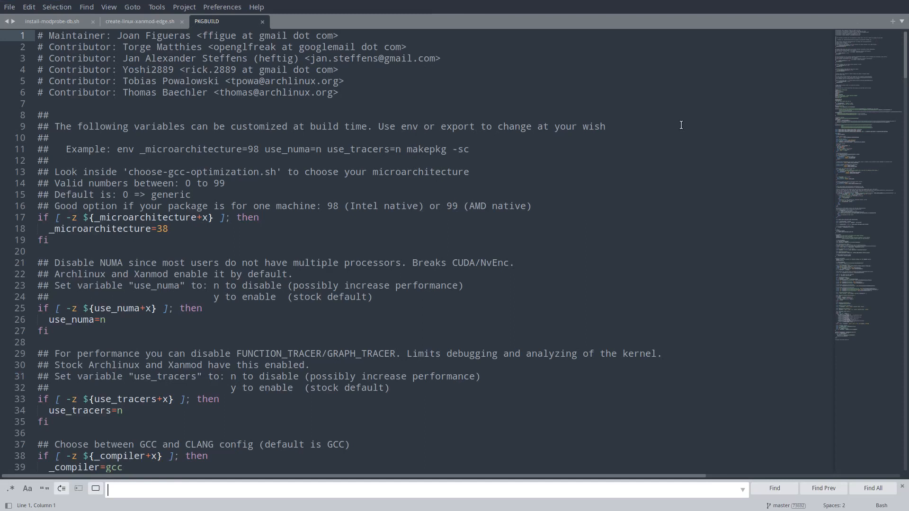
double_click(164, 228)
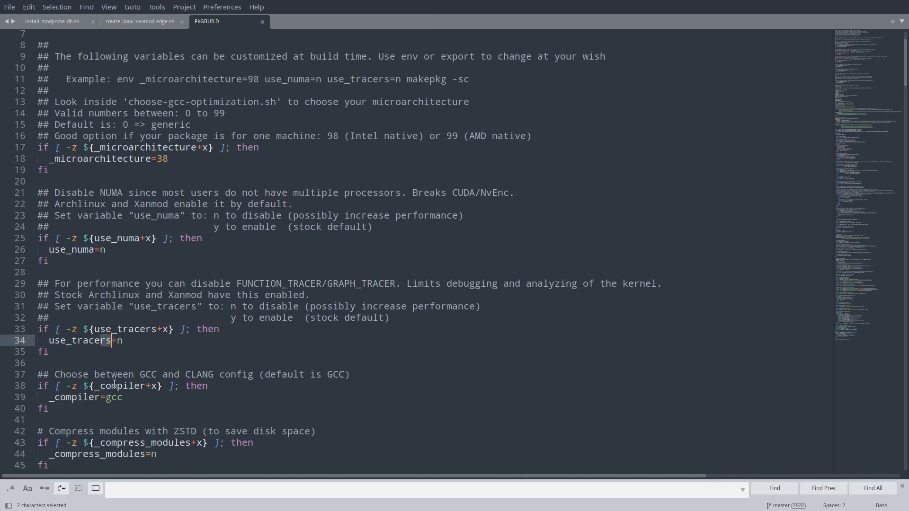
scroll("down", 3)
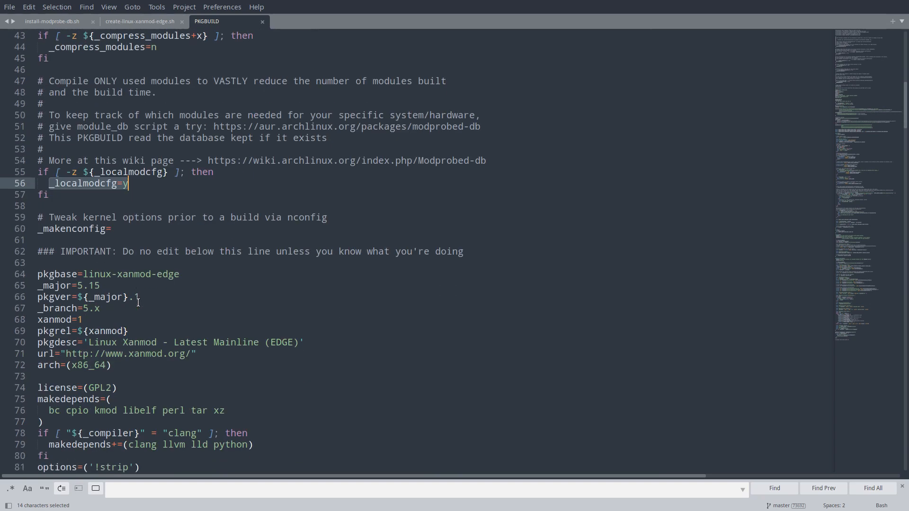
scroll("down", 3)
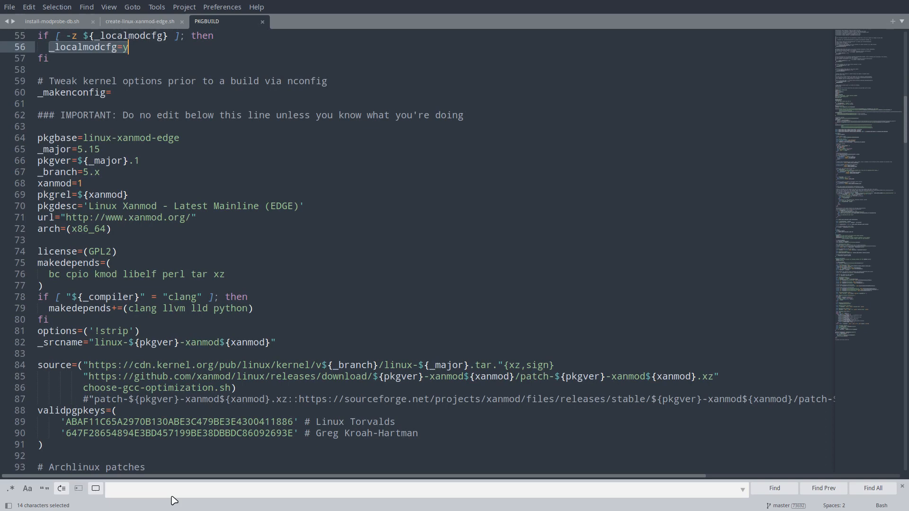
scroll("down", 3)
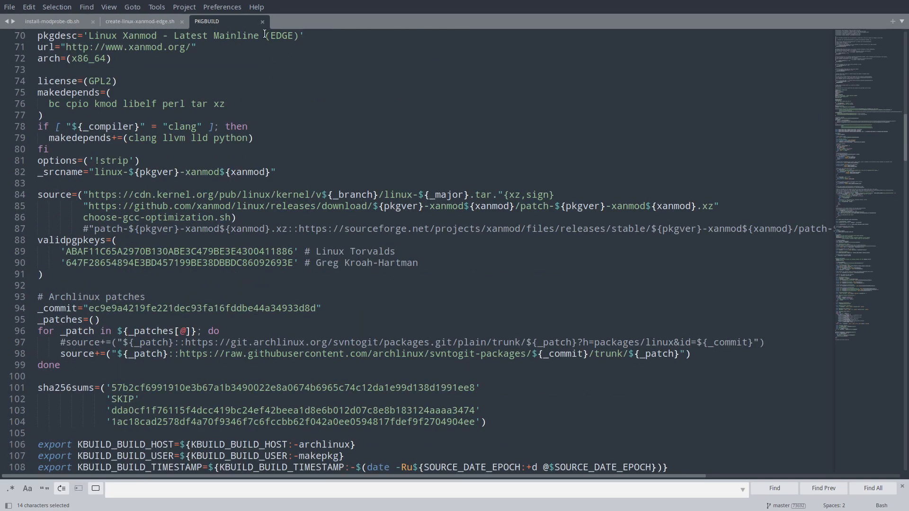
left_click(139, 22)
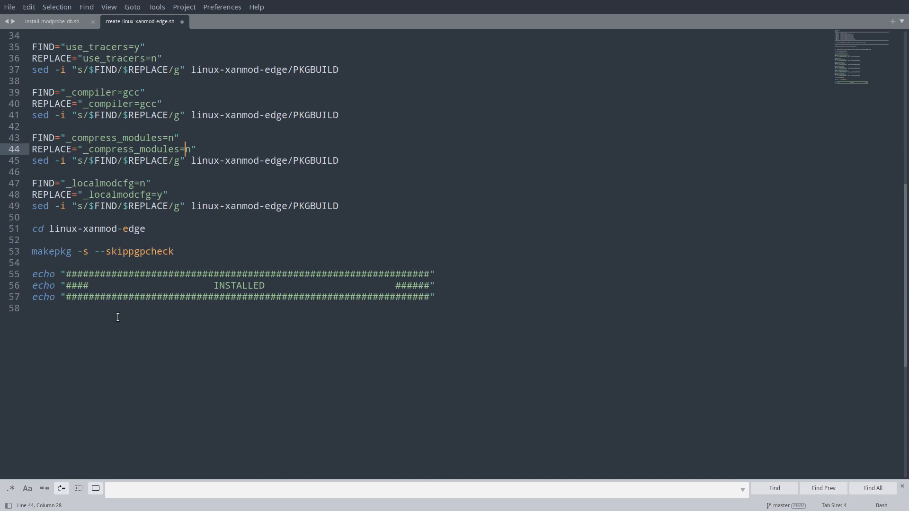
Select the makepkg line, glance back over the sed blocks, and move to the terminal workspace
triple_click(102, 251)
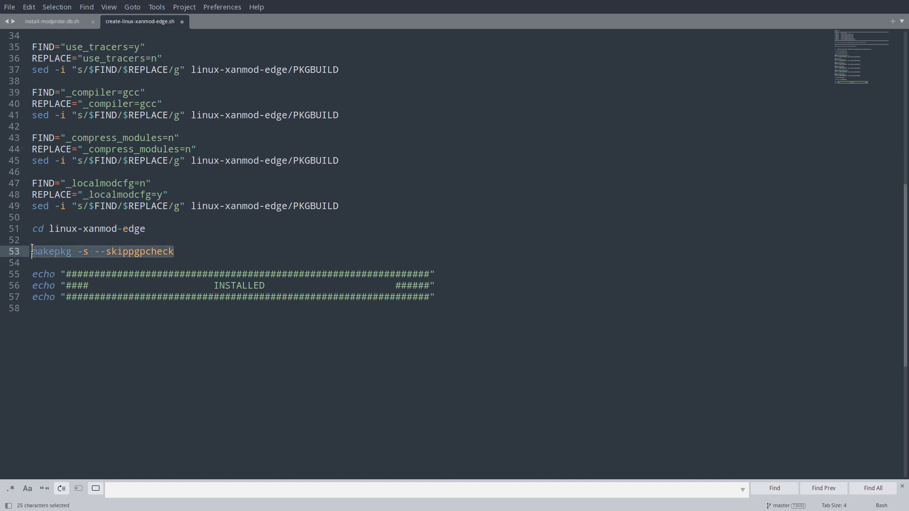
left_click(85, 251)
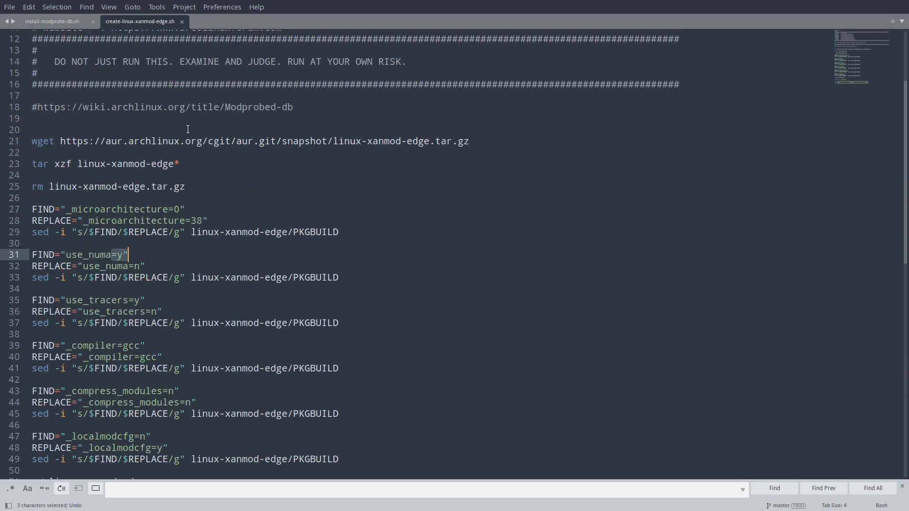
left_click(52, 21)
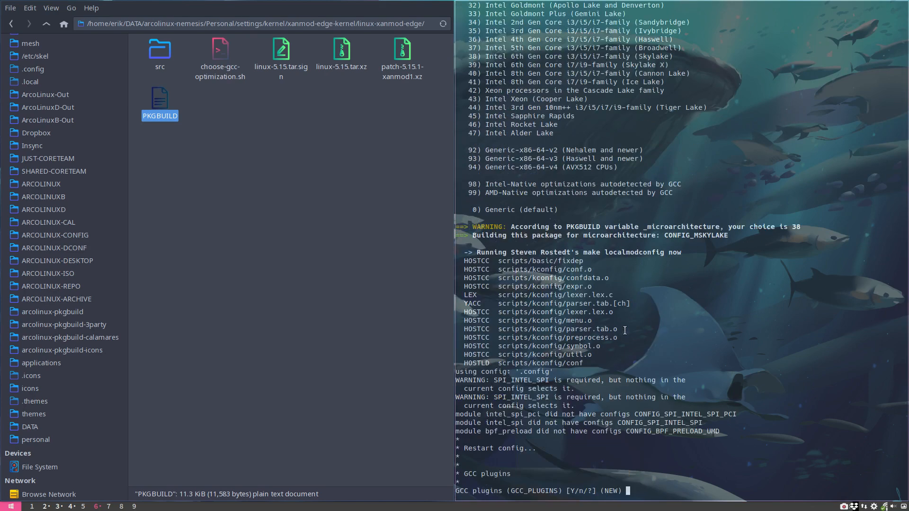
Abort the build with Ctrl+C at 1m56s real time and navigate Thunar back into kernel/xanmod-edge-kernel
key("ctrl+c")
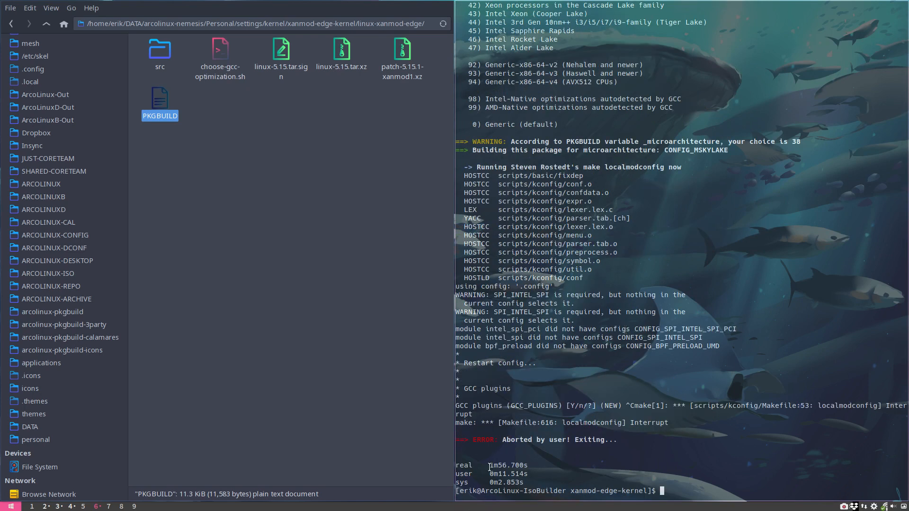
double_click(499, 465)
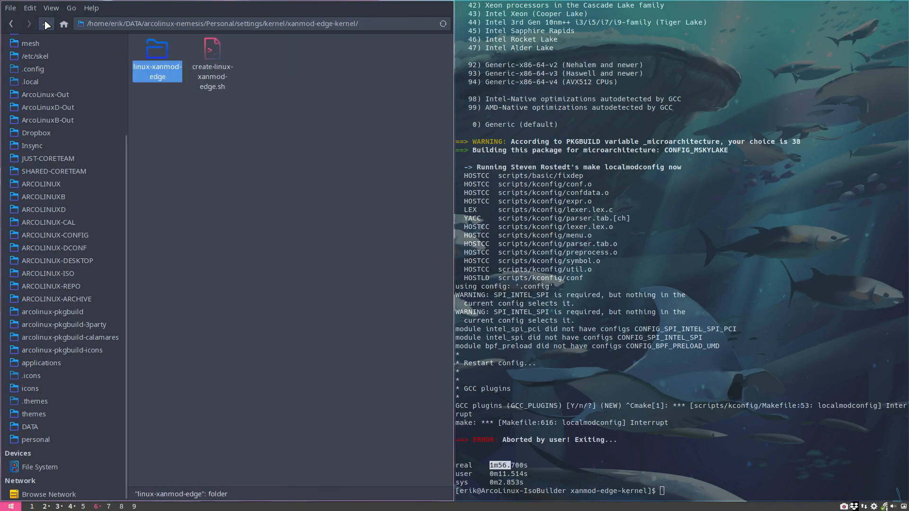
left_click(46, 23)
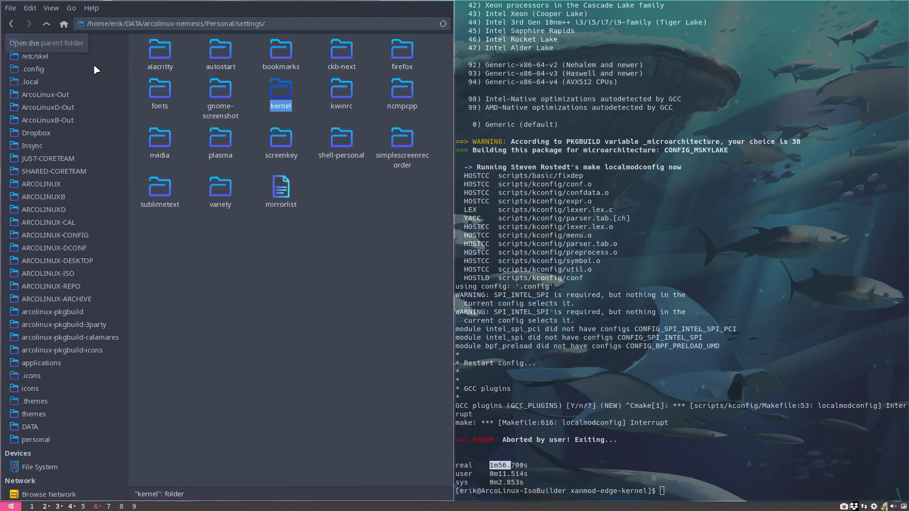
double_click(280, 93)
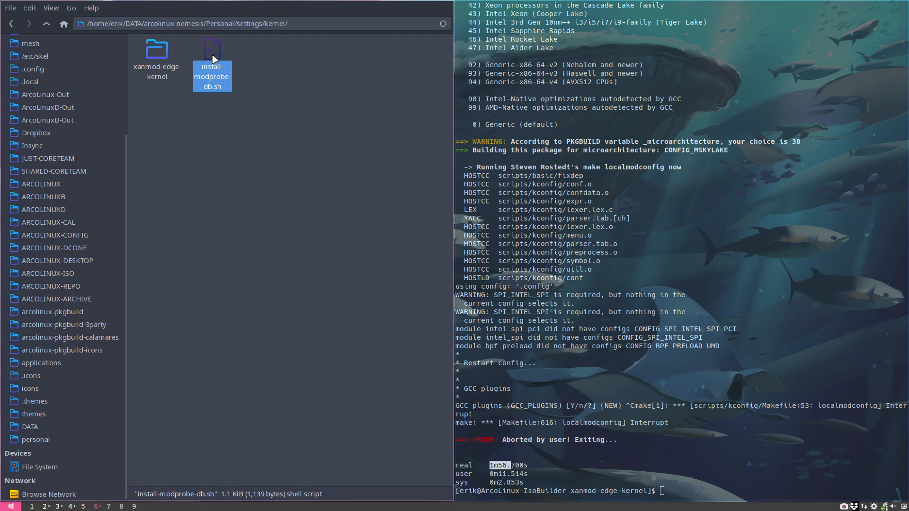
mouse_move(156, 55)
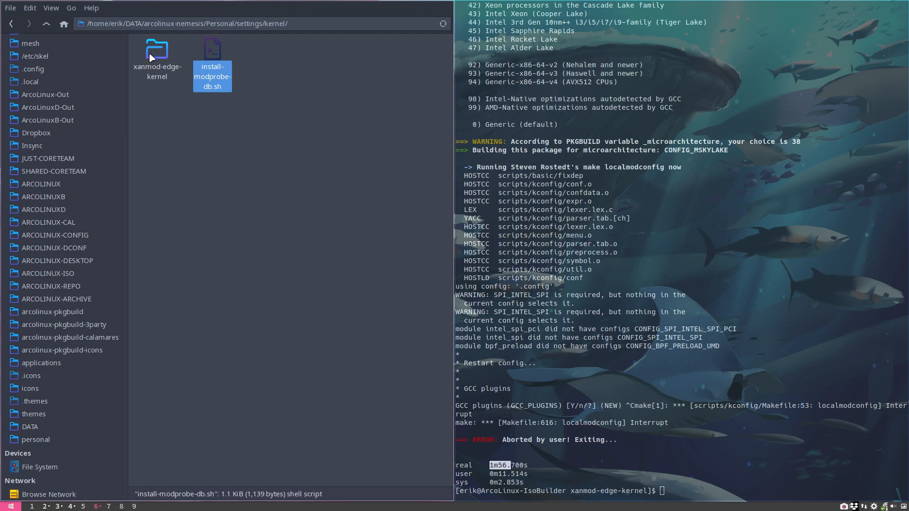
double_click(156, 50)
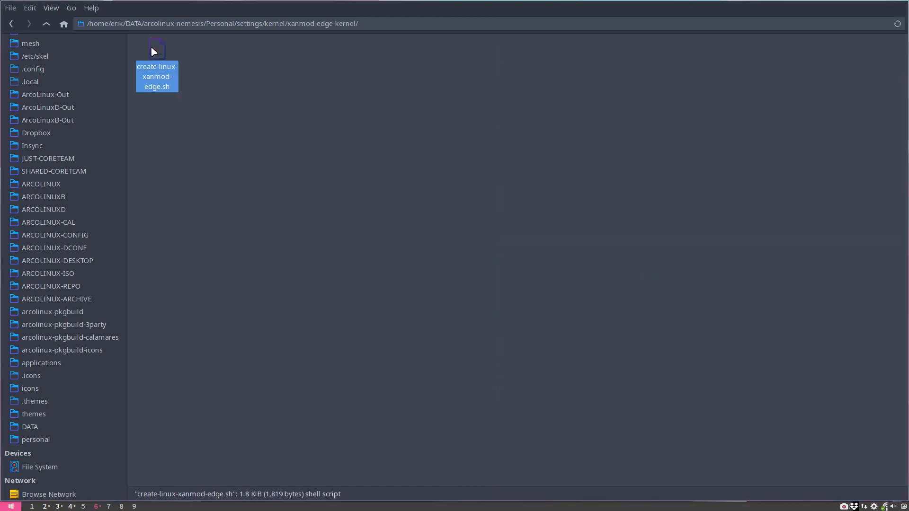
Start the script untimed from a terminal in the folder, then stop it with Ctrl+C
right_click(296, 156)
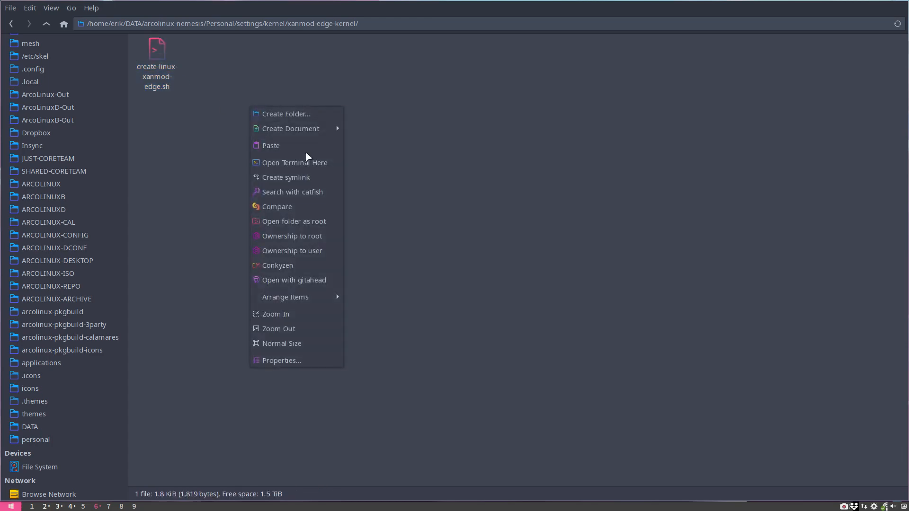
left_click(294, 162)
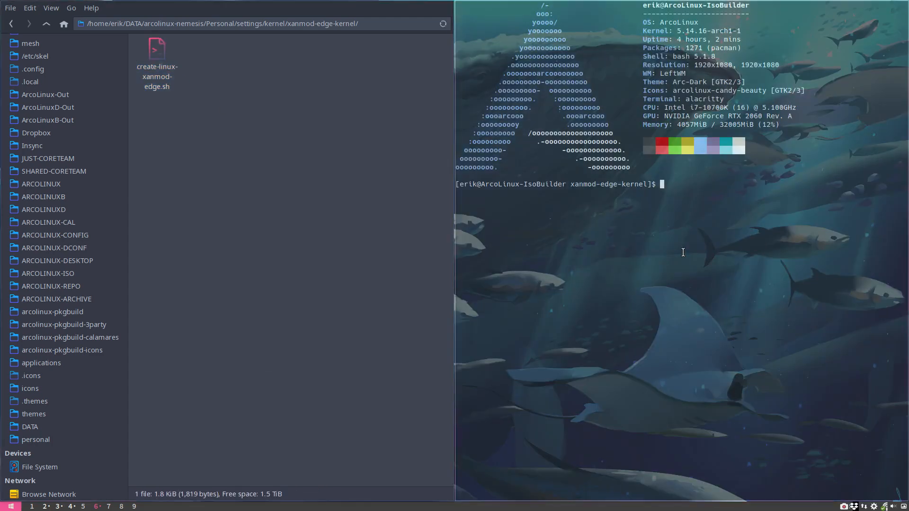
type("./create-linux-xanmod-edge.sh")
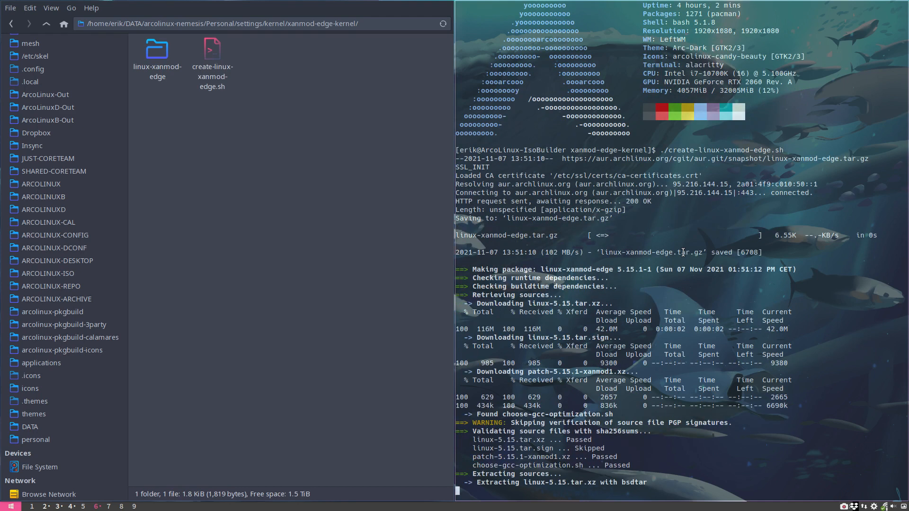
mouse_move(672, 254)
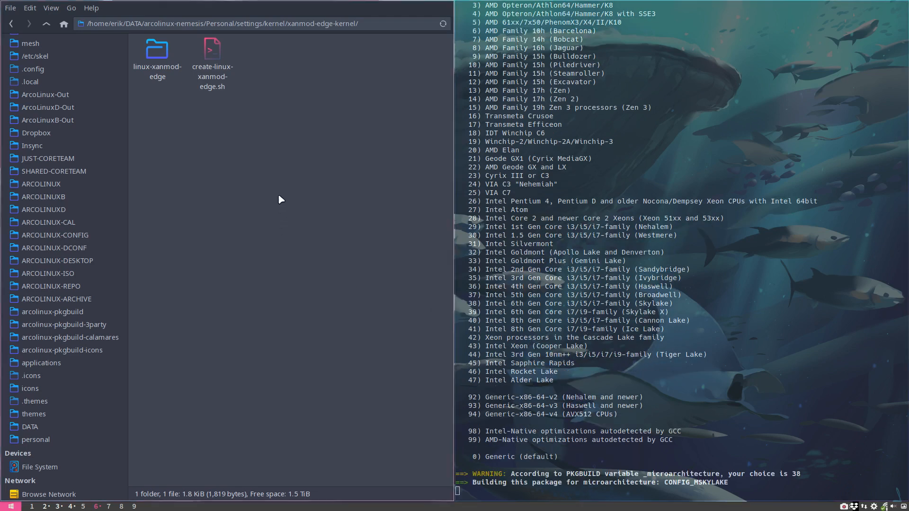
key("ctrl+c")
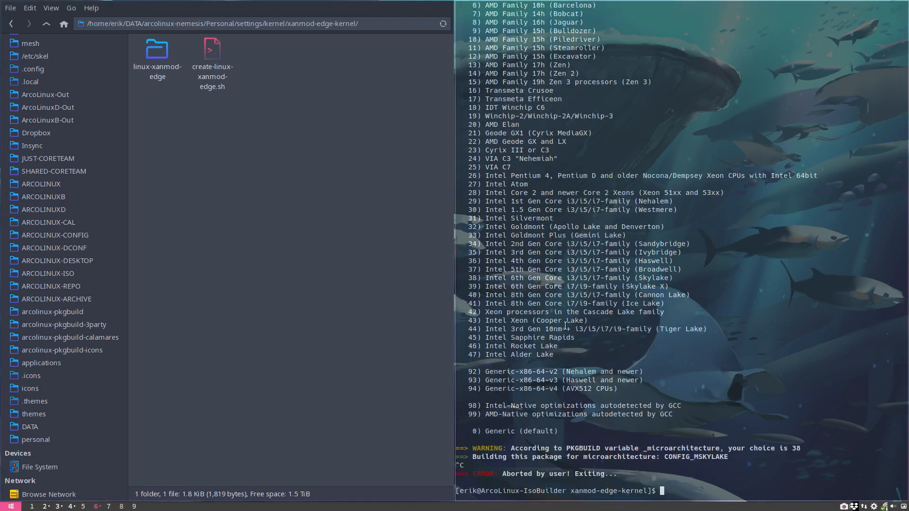
Rerun time ./create-linux-xanmod-edge.sh and enter the regenerated linux-xanmod-edge folder
type("./create-linux-xanmod-edge.sh")
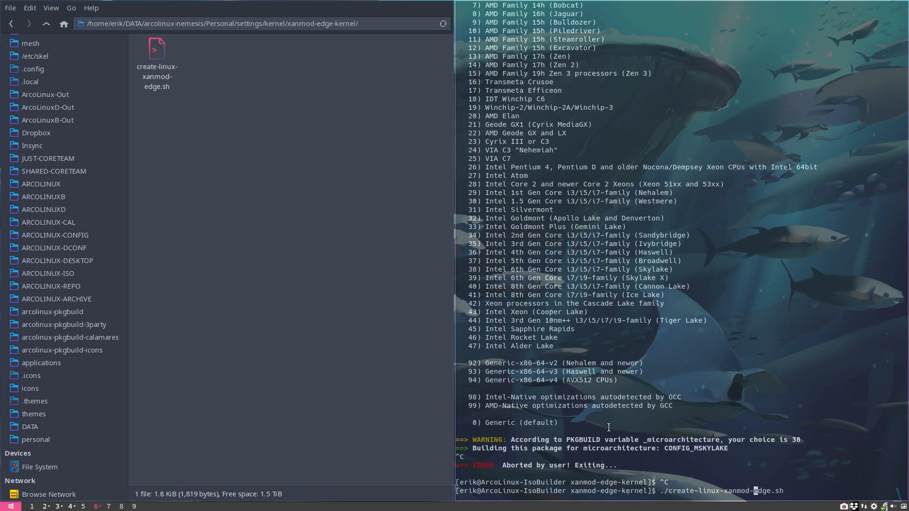
type("time")
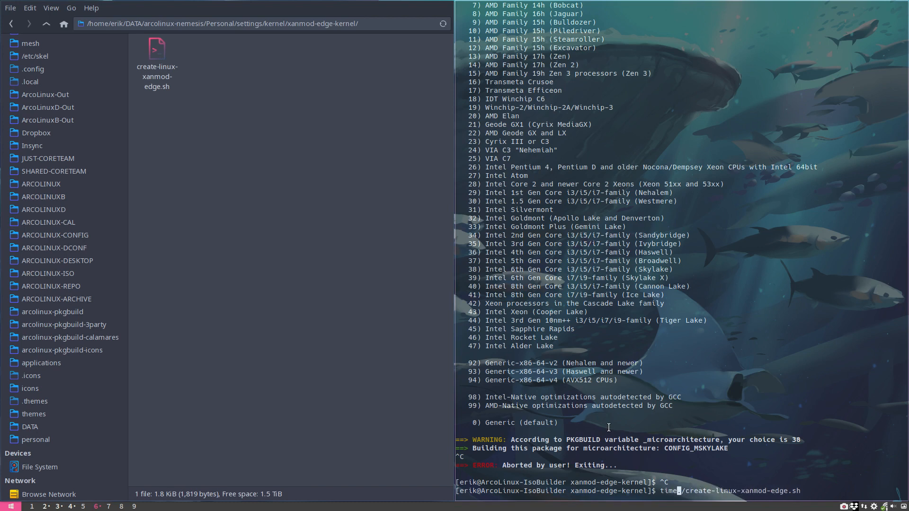
key("Return")
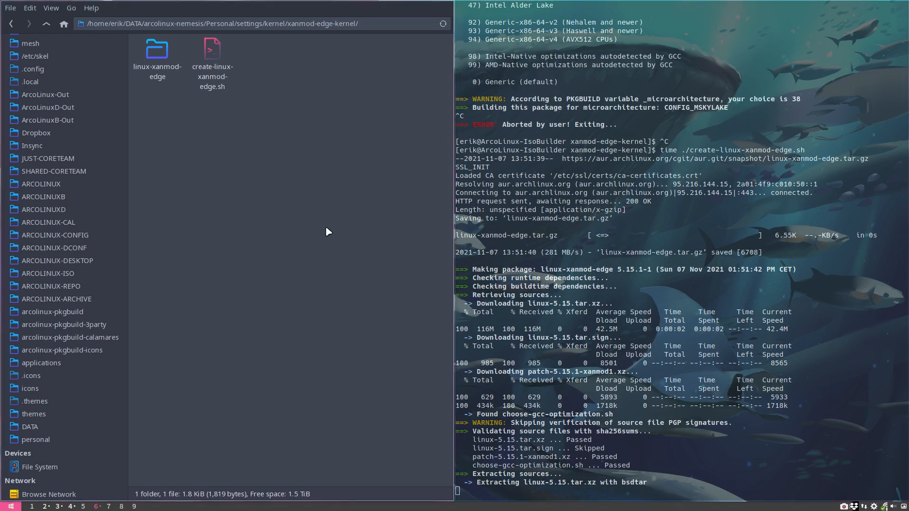
double_click(157, 50)
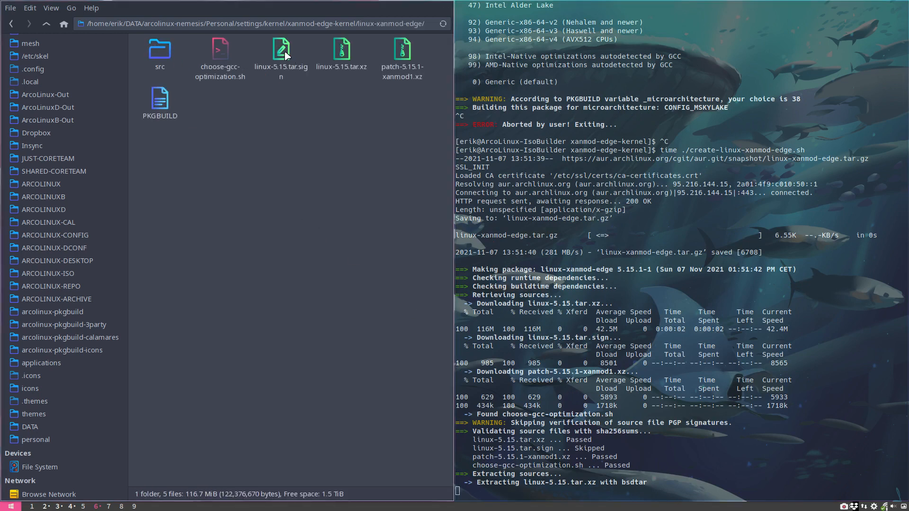
Select the xanmod patch archive and answer n to the GCC plugins prompt
left_click(342, 56)
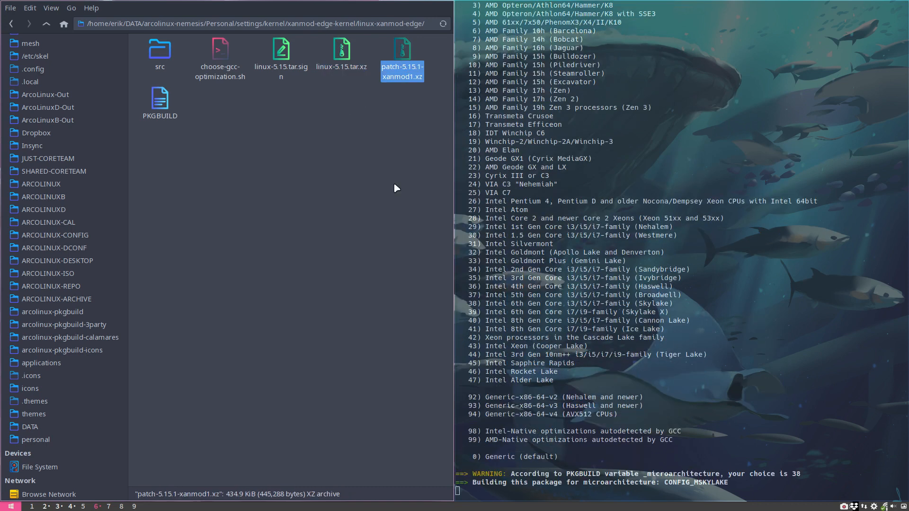
mouse_move(717, 409)
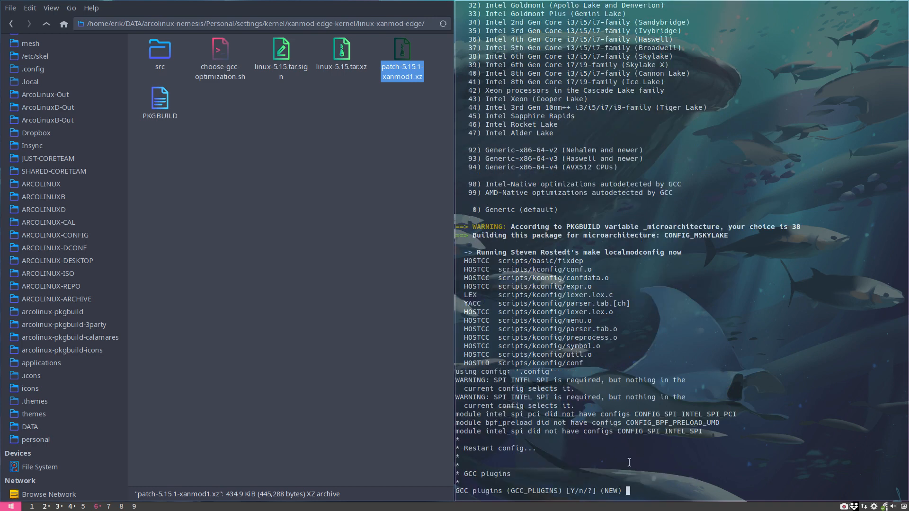
type("n")
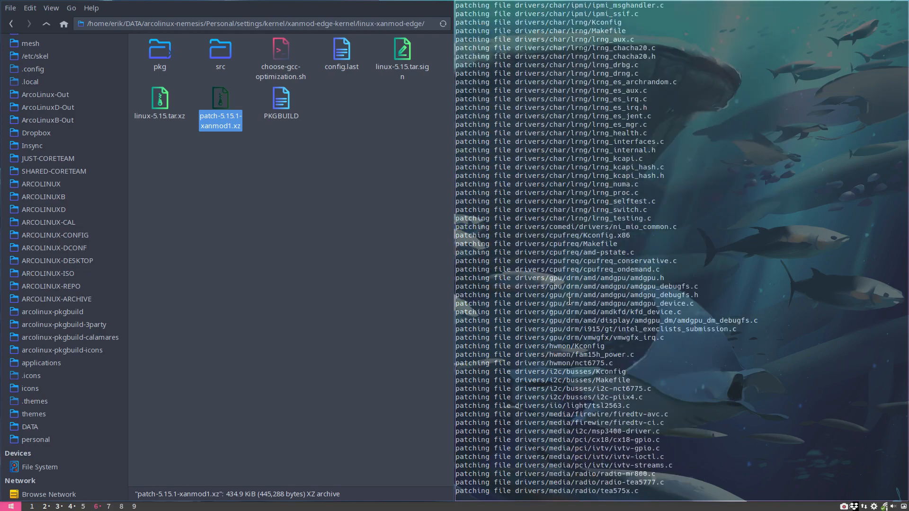
Follow the build output past the detected skylake architecture into compilation, with a second terminal showing system info
scroll("down", 3)
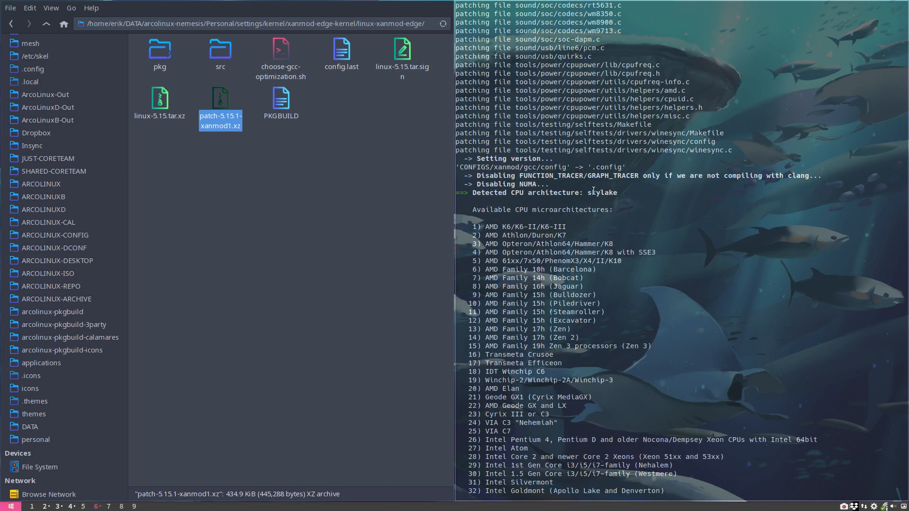
double_click(602, 192)
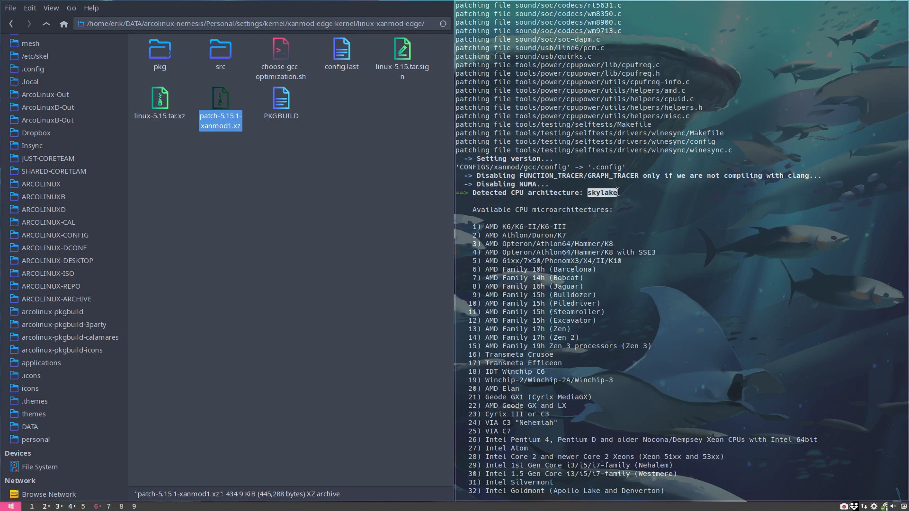
scroll("down", 3)
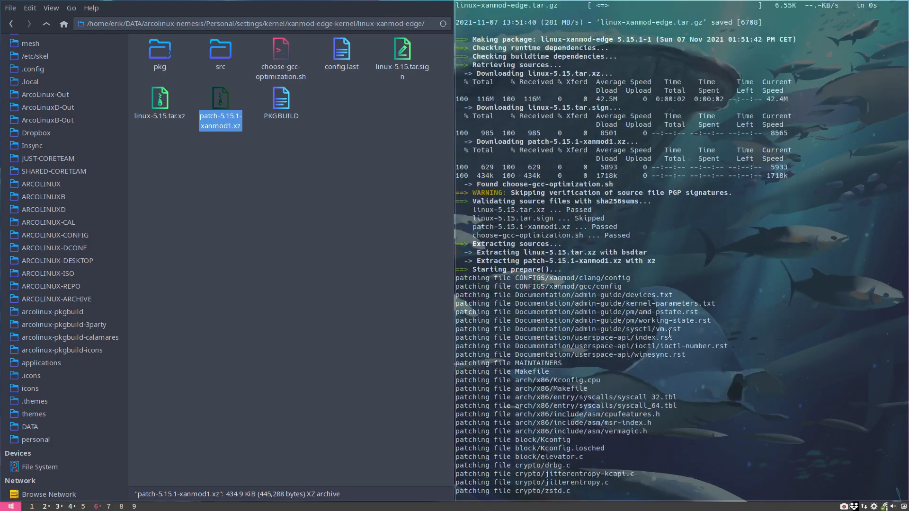
scroll("down", 3)
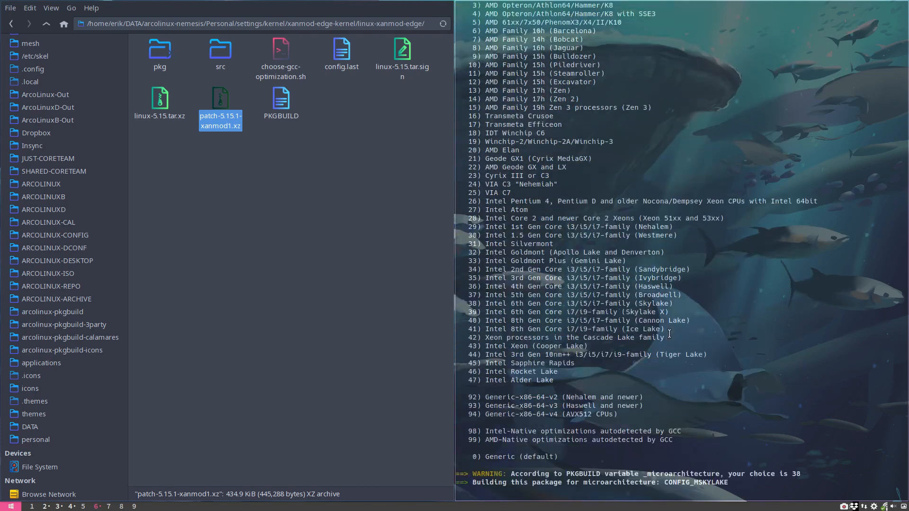
scroll("down", 3)
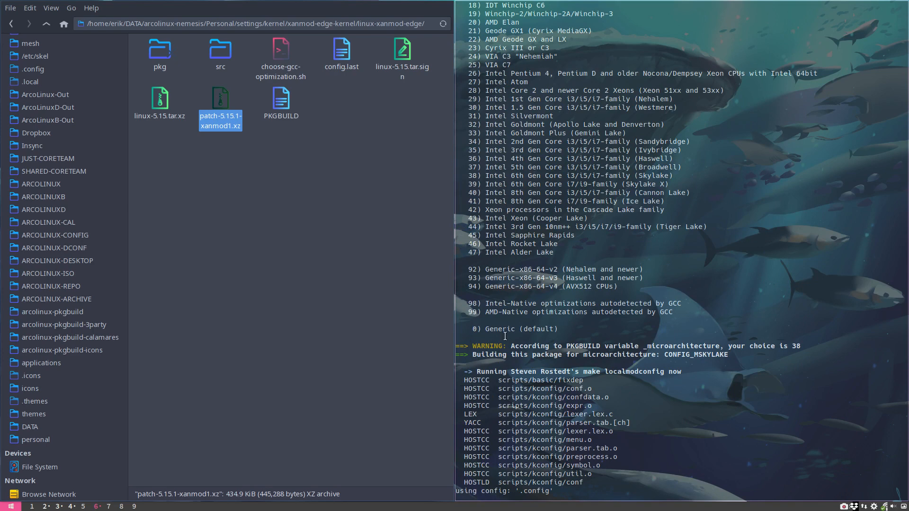
scroll("down", 3)
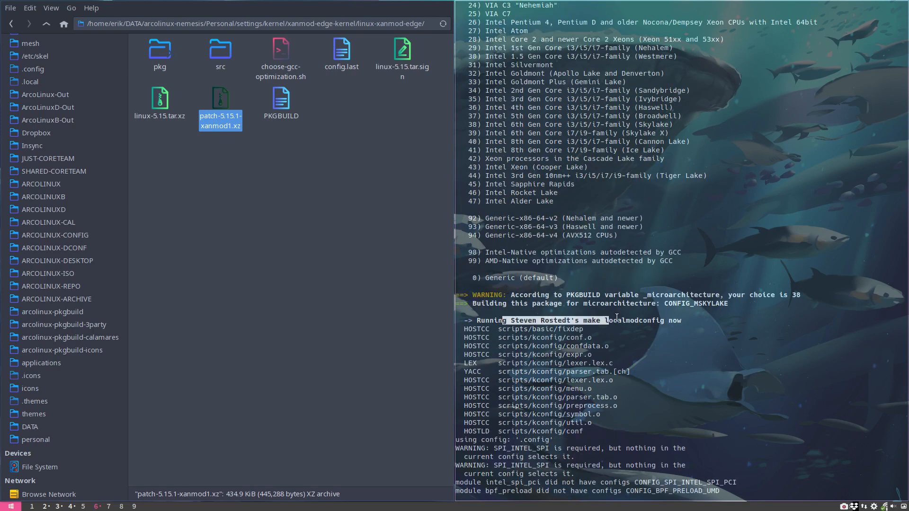
scroll("down", 3)
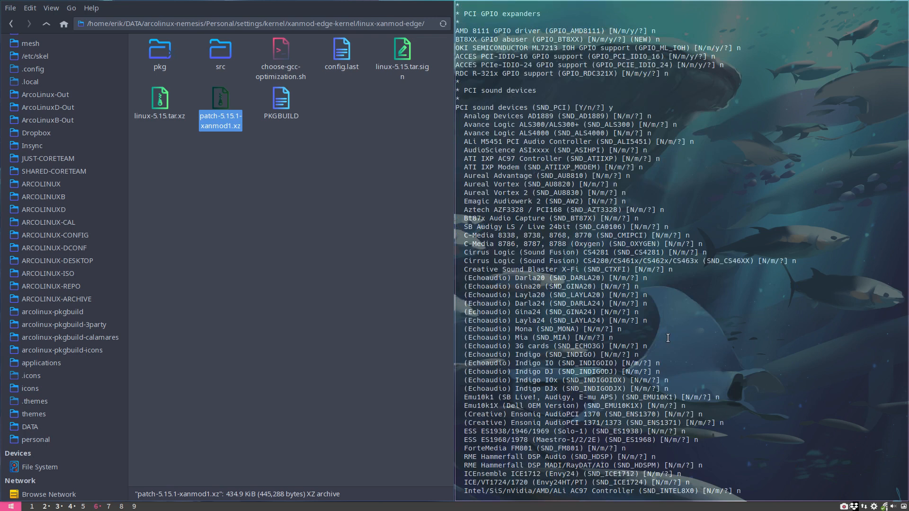
scroll("down", 3)
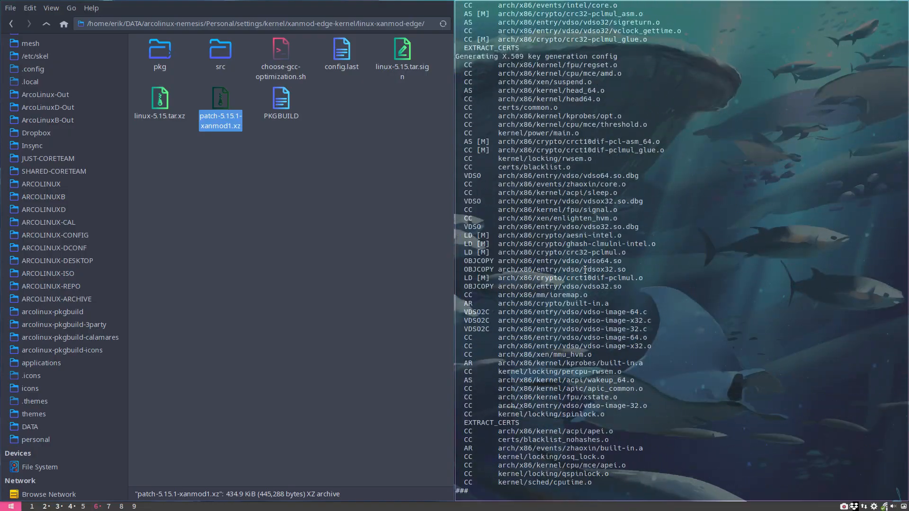
scroll("down", 3)
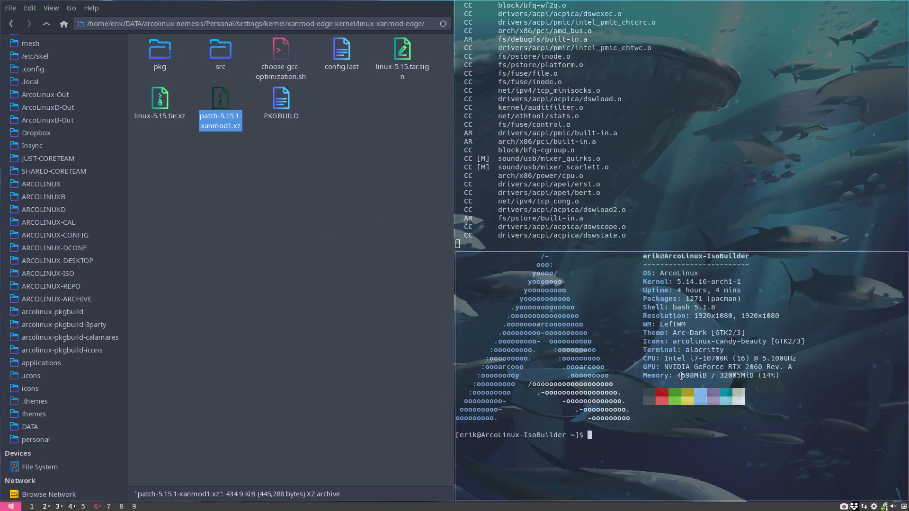
Show the inxi -b hardware summary and attempt sudo pacman -S nvidia-dkms
type("inxi -b")
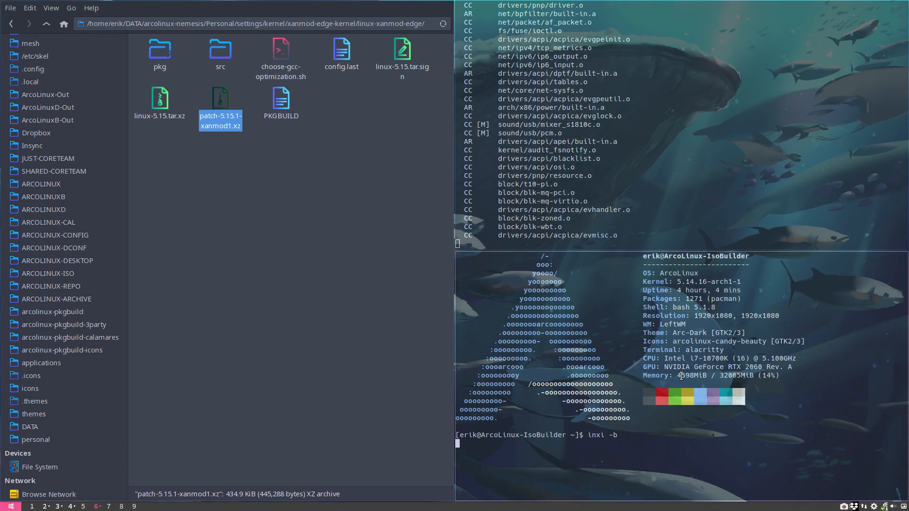
key("Return")
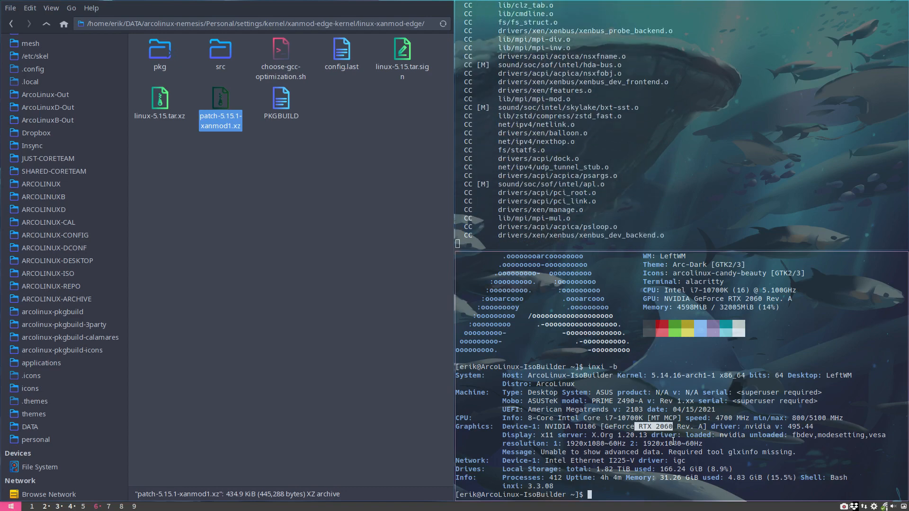
type("sudo")
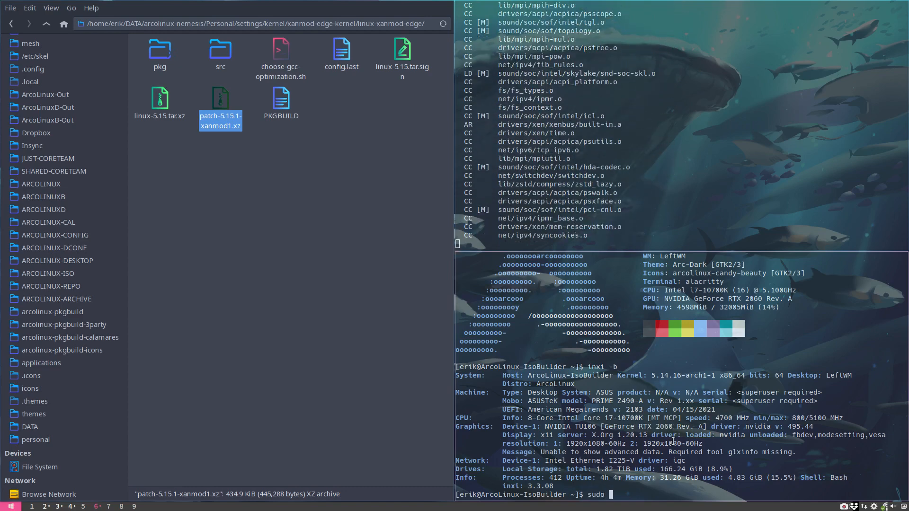
type("pacman")
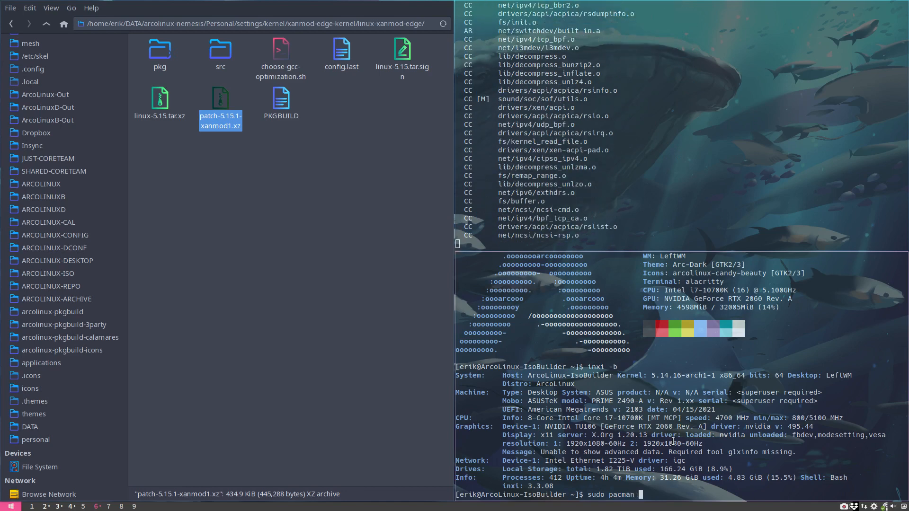
type("-S nvidia")
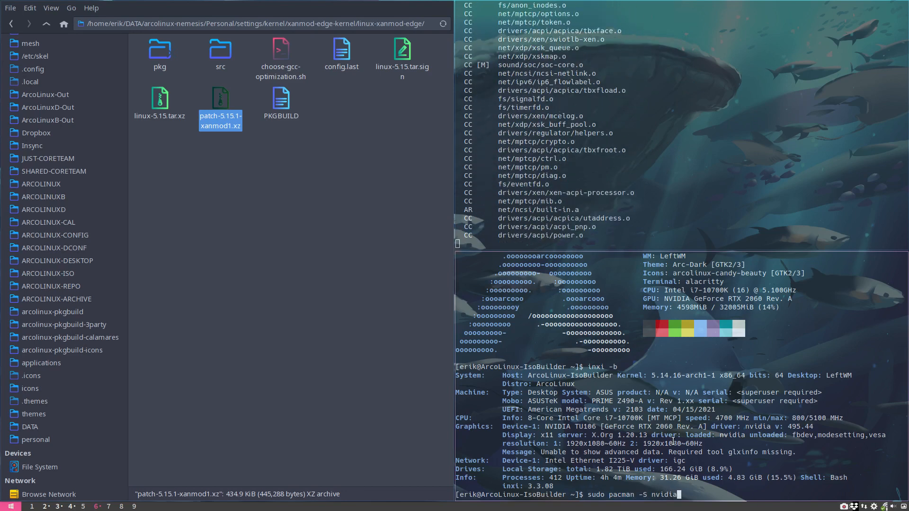
type("-dkms")
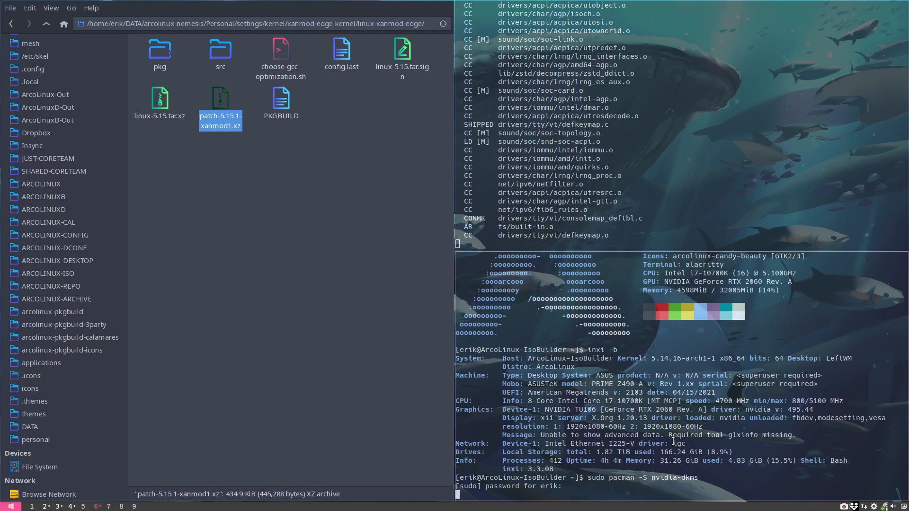
key("Return")
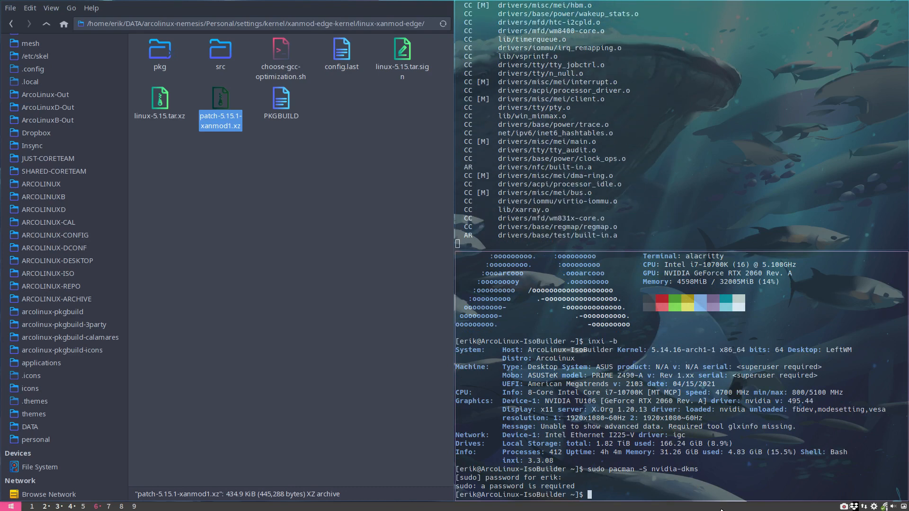
Cancel at the password prompt, begin a sudo pacman removal command, and bring up the application launcher
double_click(673, 468)
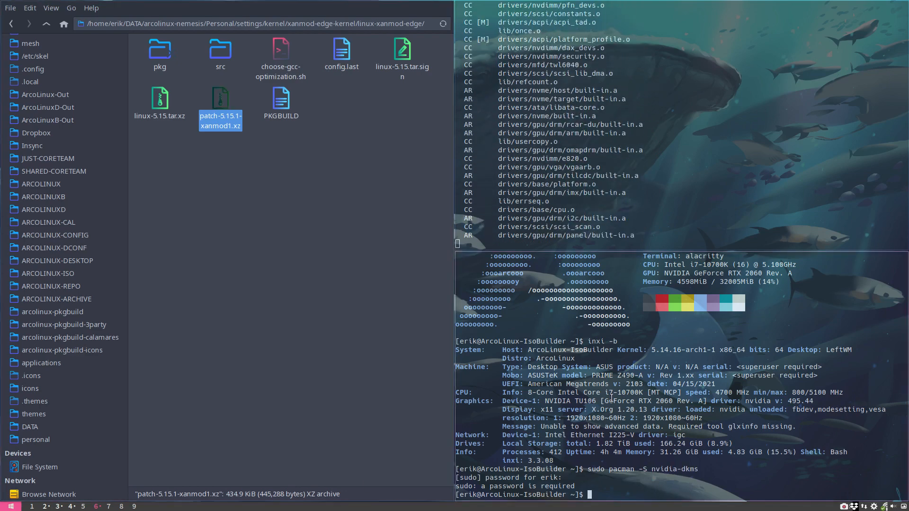
scroll("down", 3)
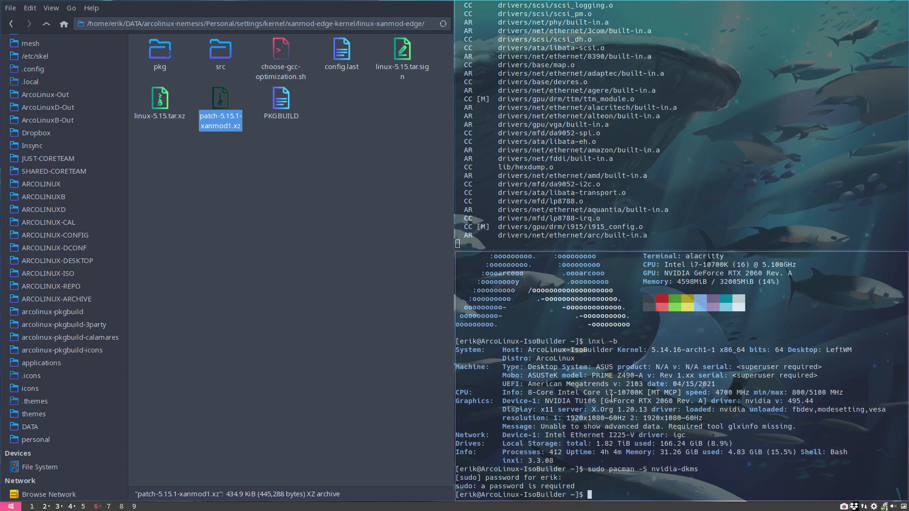
type("sudo pacman -R nvidia-")
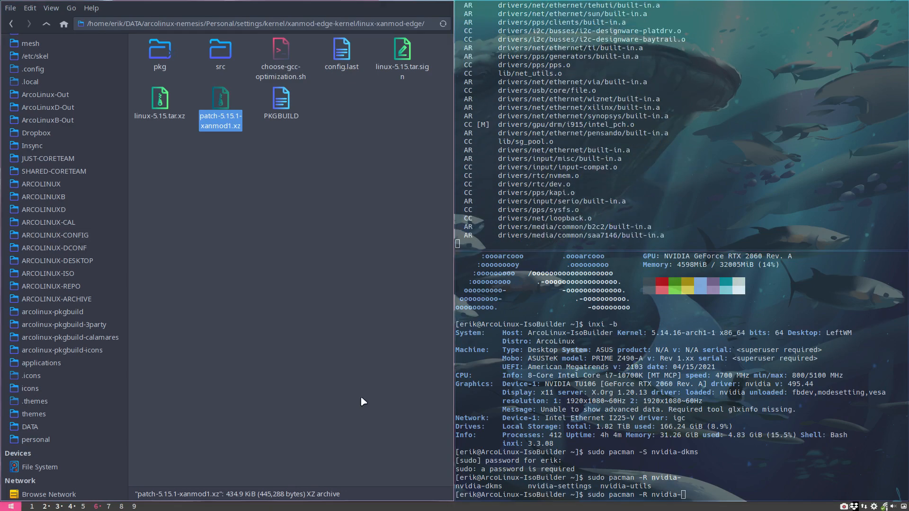
left_click(9, 505)
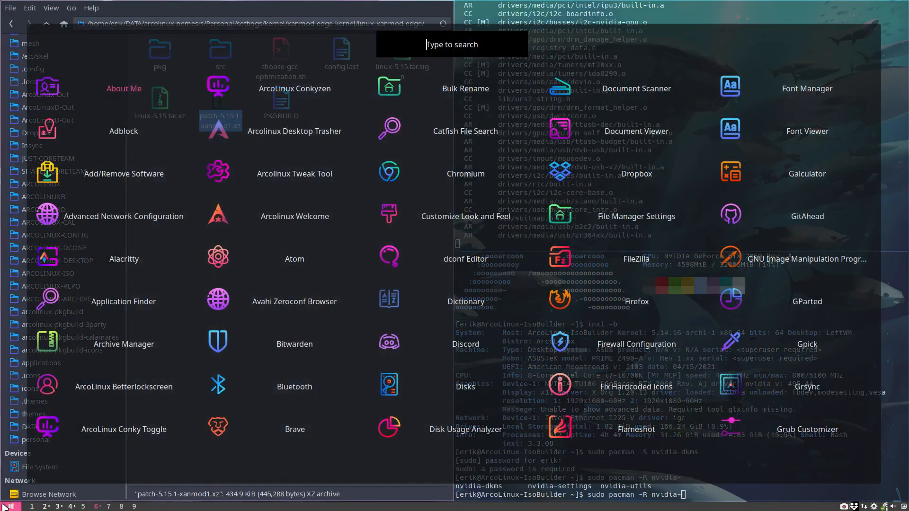
Launch NVIDIA X Server Settings via an nvi search and confirm quitting it
type("nvi")
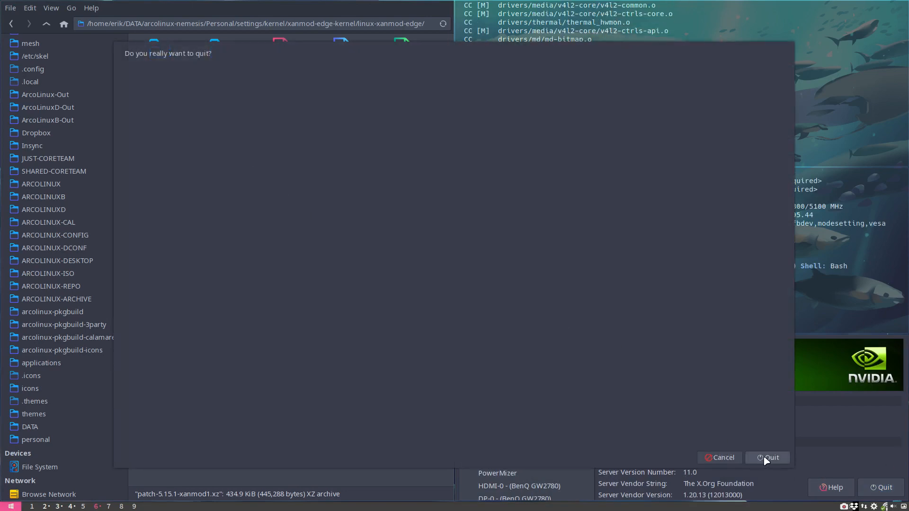
left_click(767, 457)
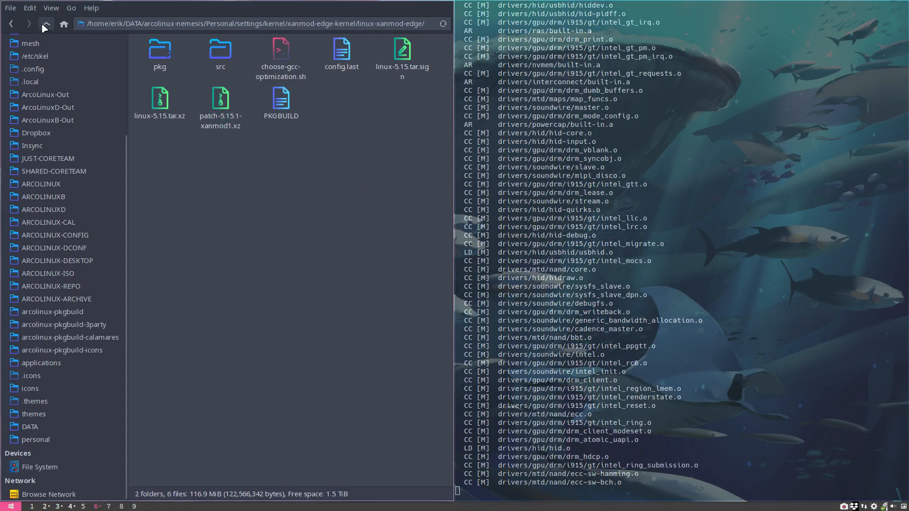
Open create-linux-xanmod-edge.sh from the parent kernel folder in Sublime Text
left_click(45, 23)
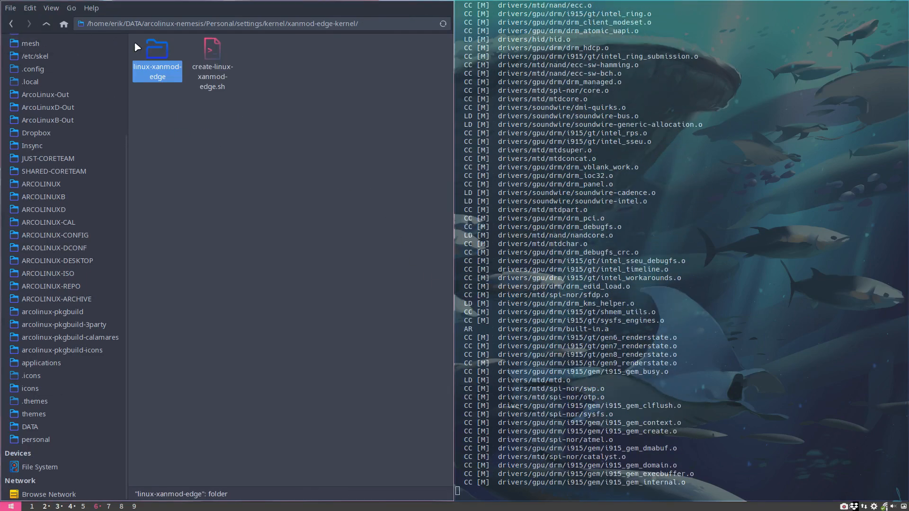
left_click(212, 54)
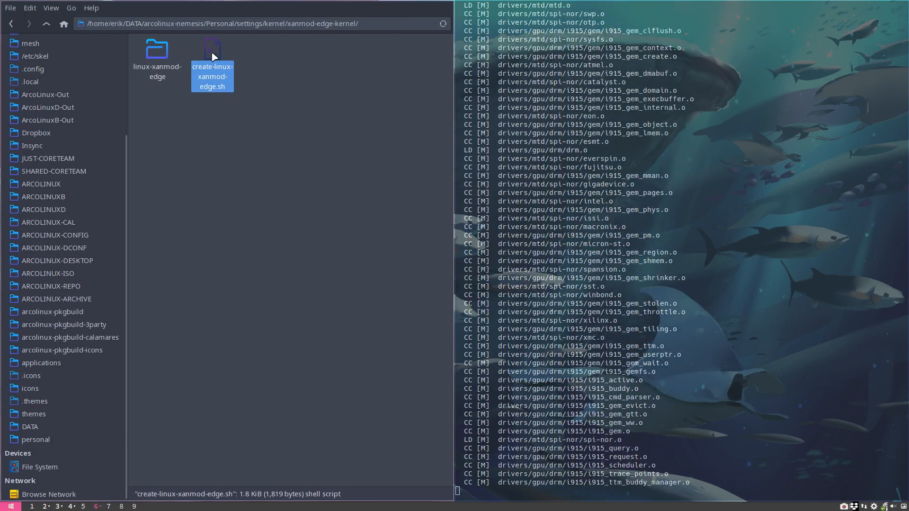
double_click(211, 49)
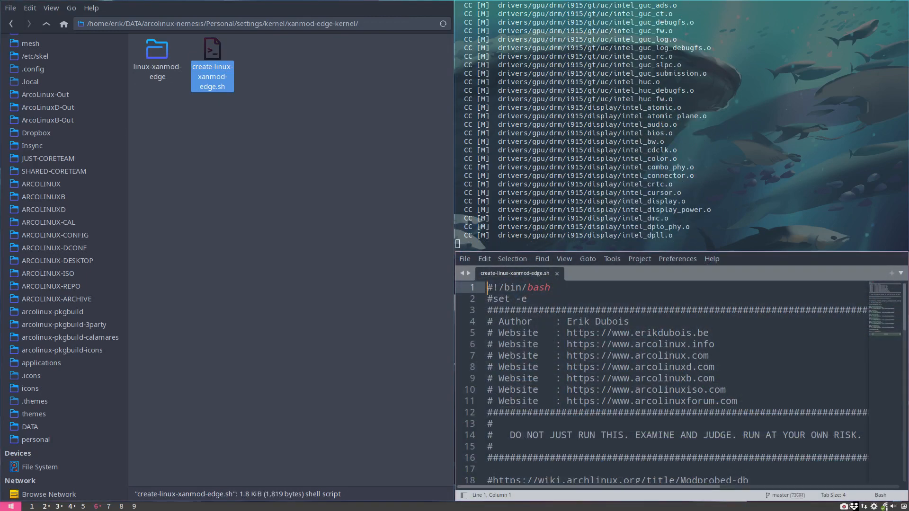
Read down the script to the makepkg build command and its options
scroll("down", 3)
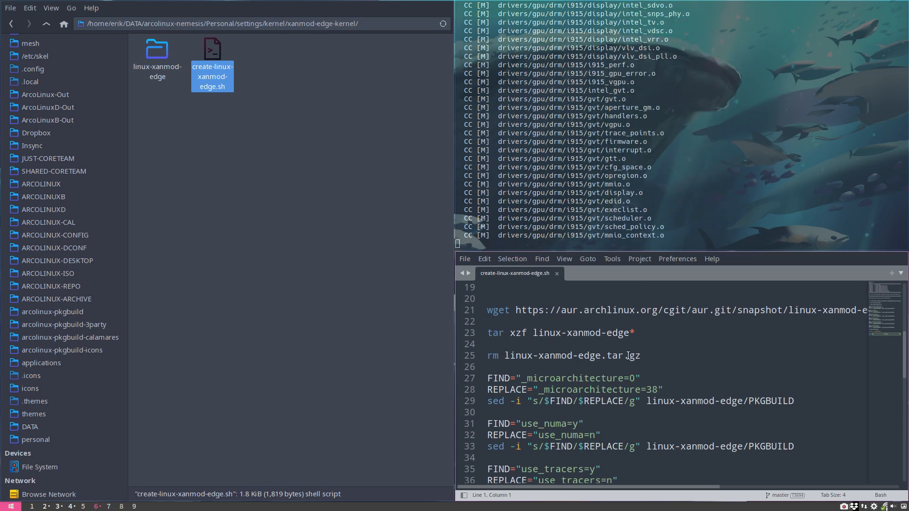
scroll("down", 3)
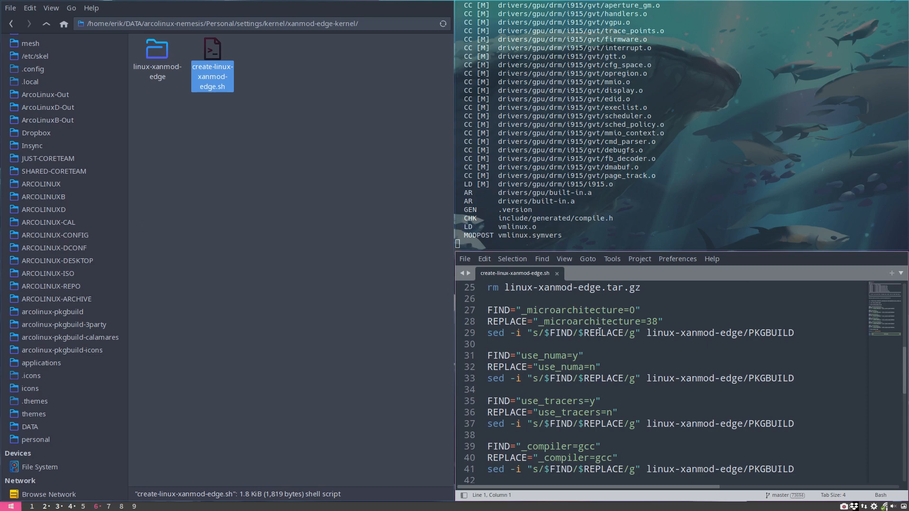
scroll("down", 3)
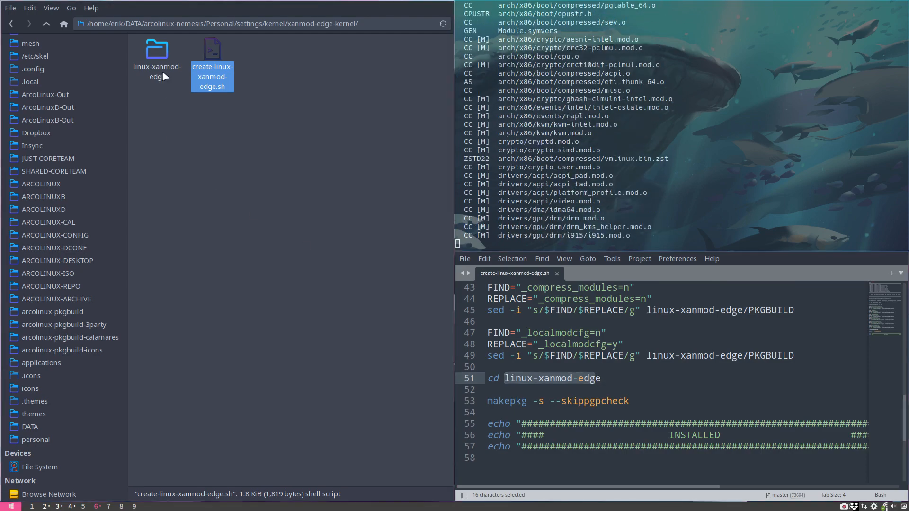
left_click(509, 401)
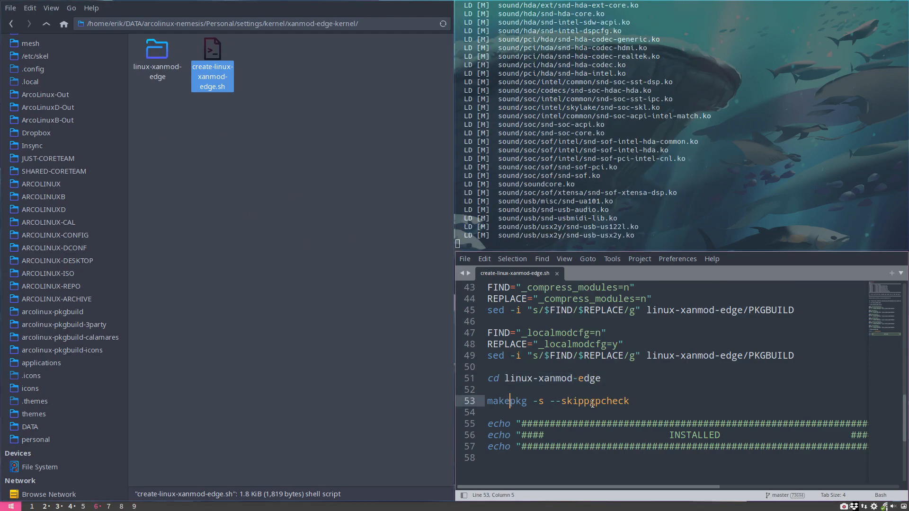
left_click(590, 401)
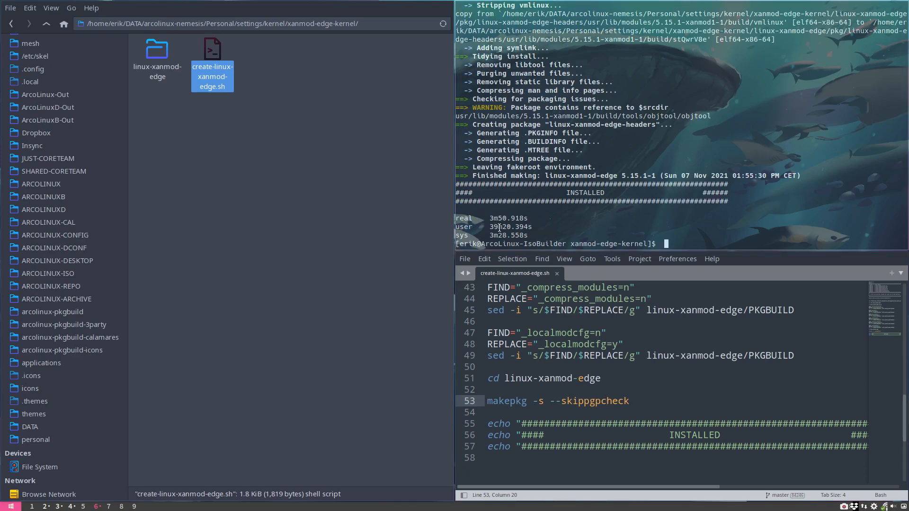
mouse_move(730, 238)
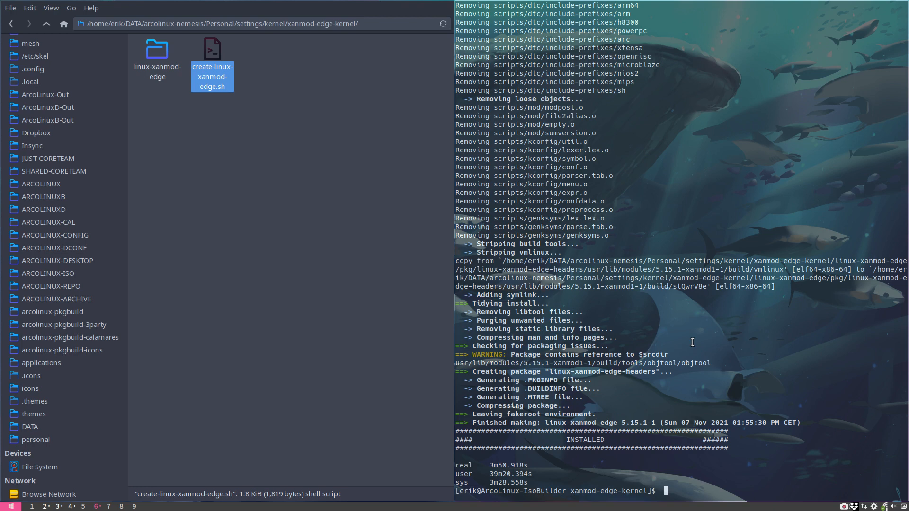
Switch Thunar to the ARCOLINUX-REPO folder from the sidebar
left_click(52, 286)
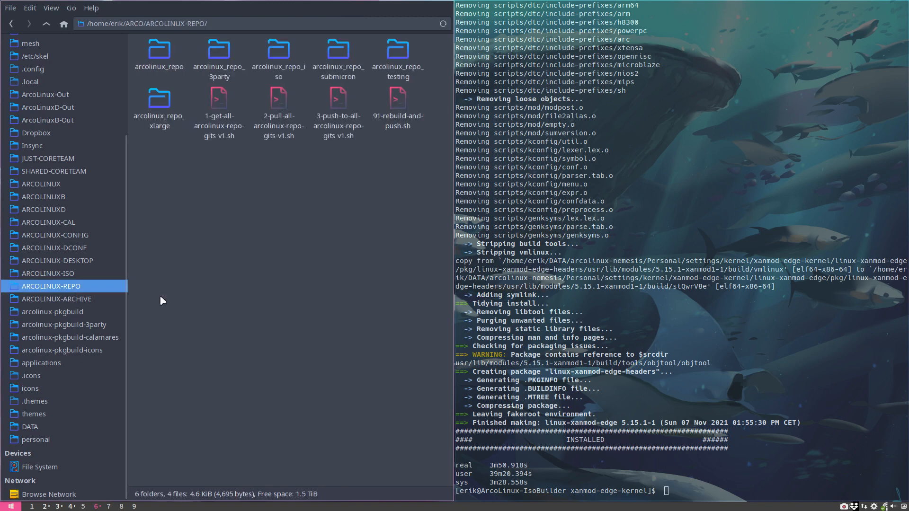
Highlight the arcolinux_repo_3party, submicron and xlarge repository folders
left_click(219, 55)
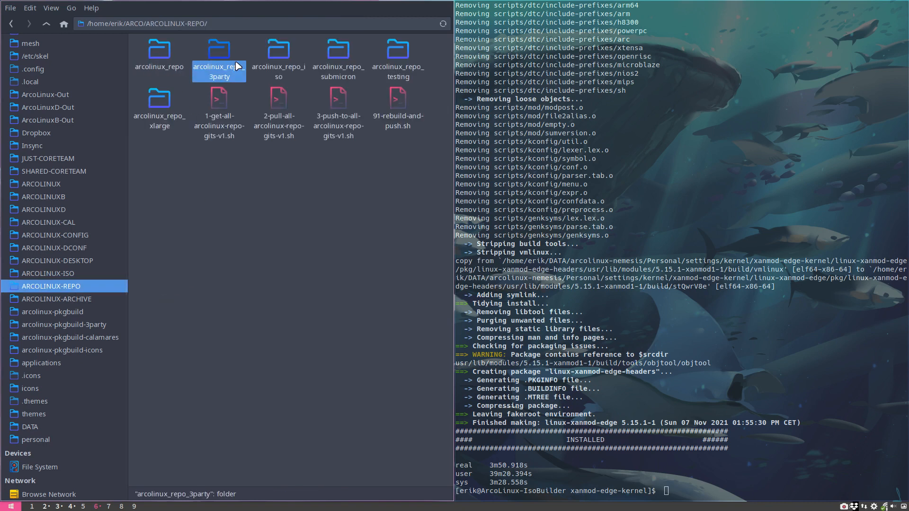
left_click(338, 58)
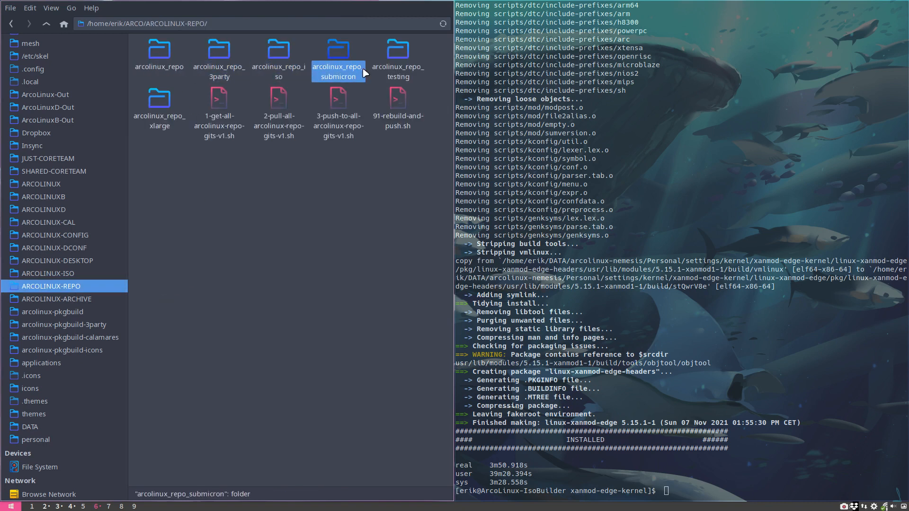
left_click(159, 107)
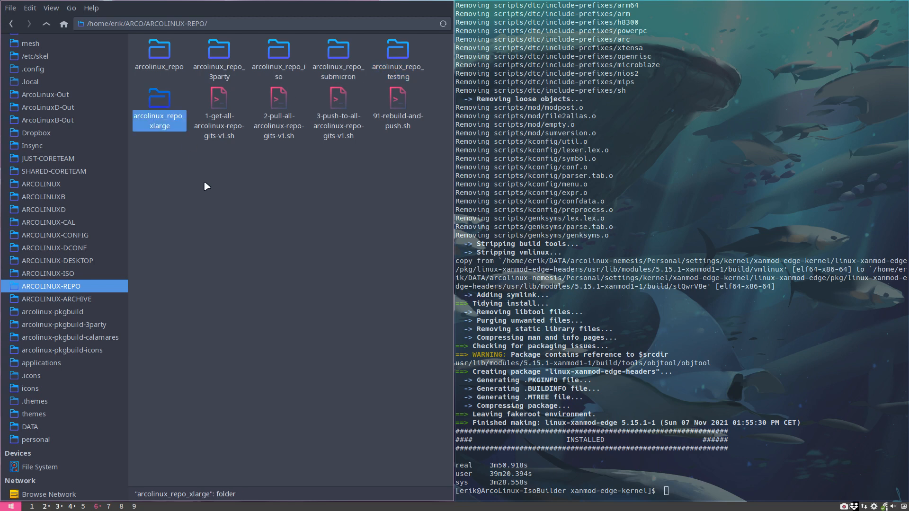